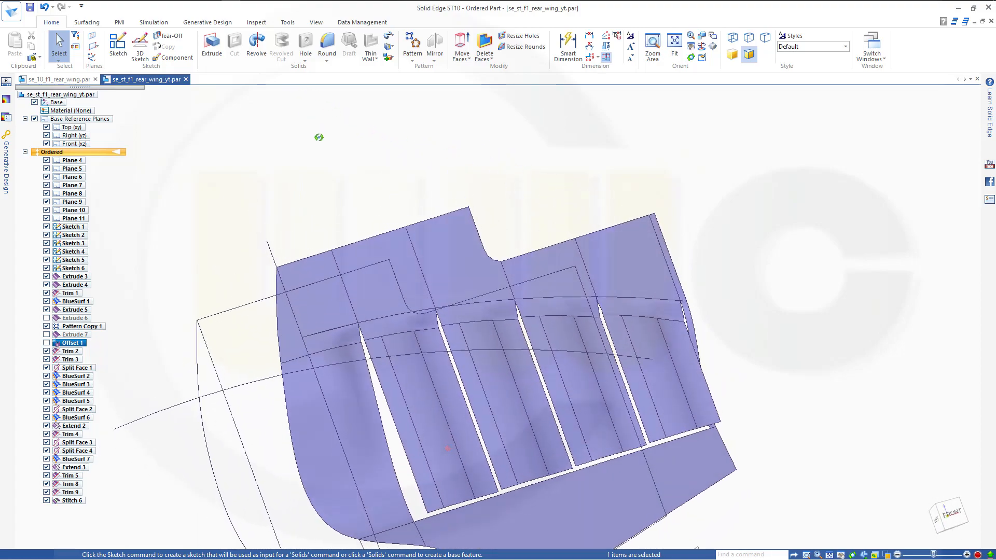
Inspect the existing surfaces, then begin a new sketch on the Front (xz) reference plane
{"action": "left_click", "coordinate": [413, 336]}
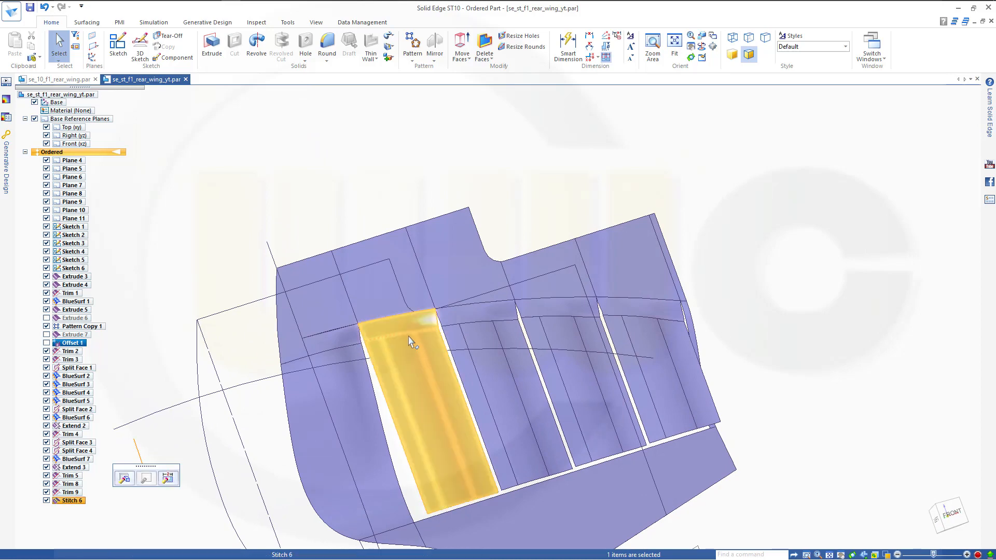
{"action": "mouse_move", "coordinate": [485, 370]}
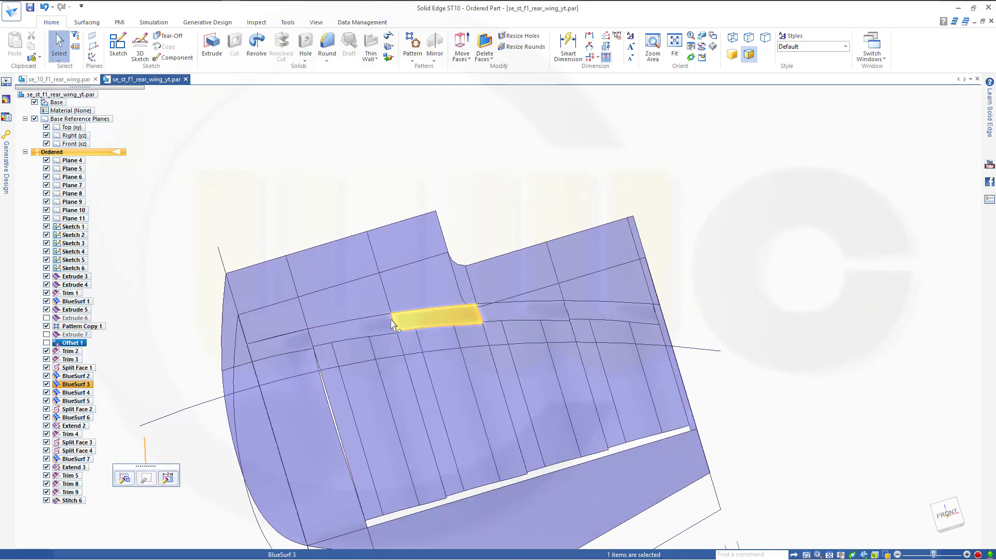
{"action": "left_click", "coordinate": [70, 500]}
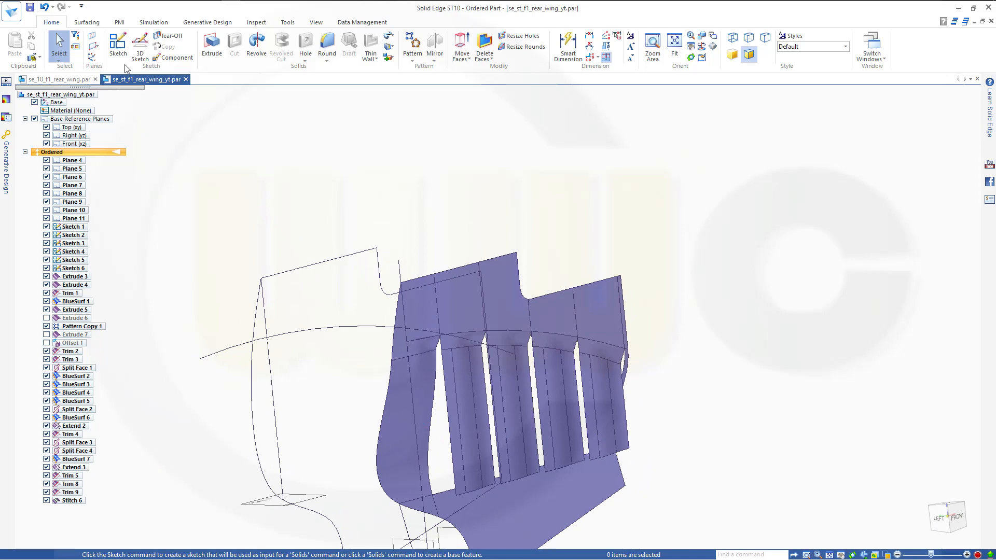
{"action": "left_click", "coordinate": [117, 48]}
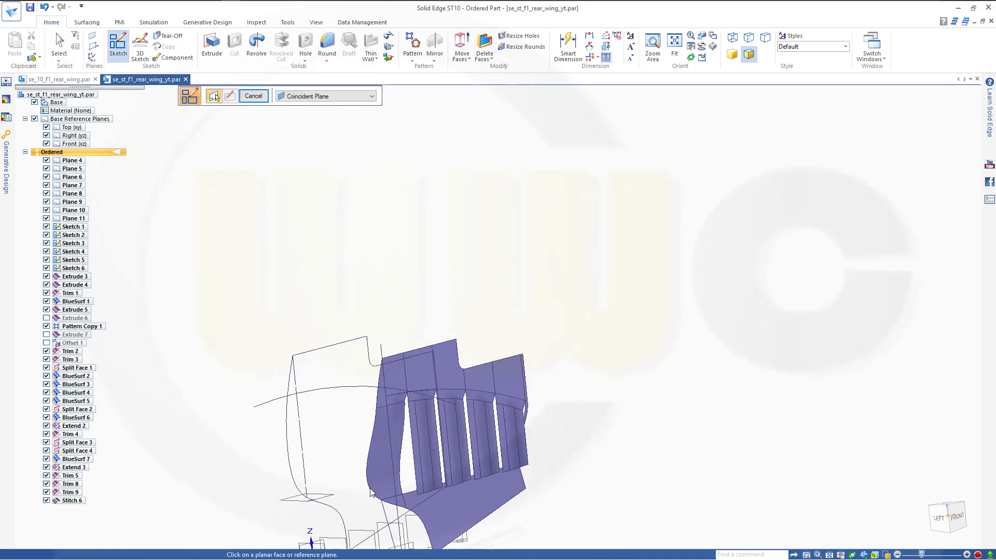
{"action": "left_click", "coordinate": [72, 185]}
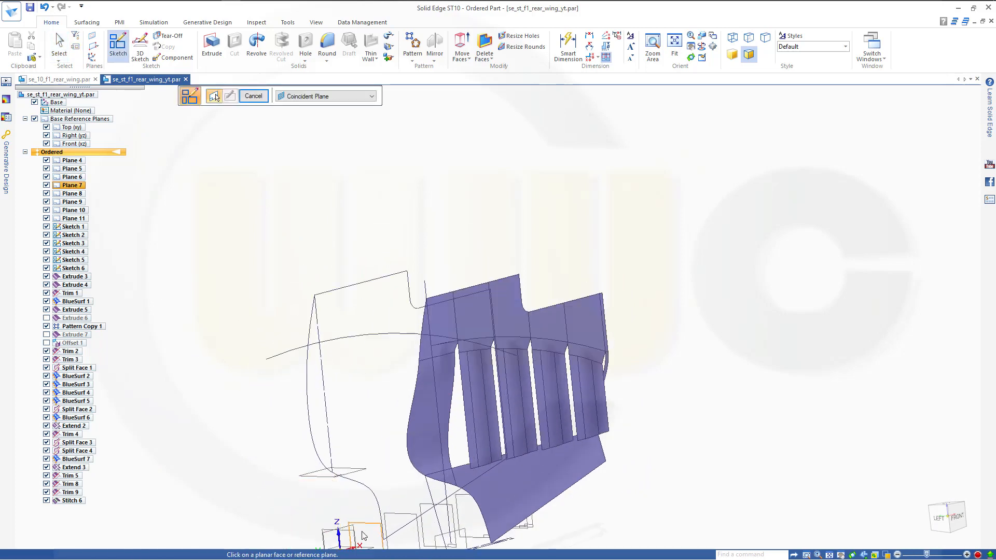
{"action": "left_click", "coordinate": [75, 143]}
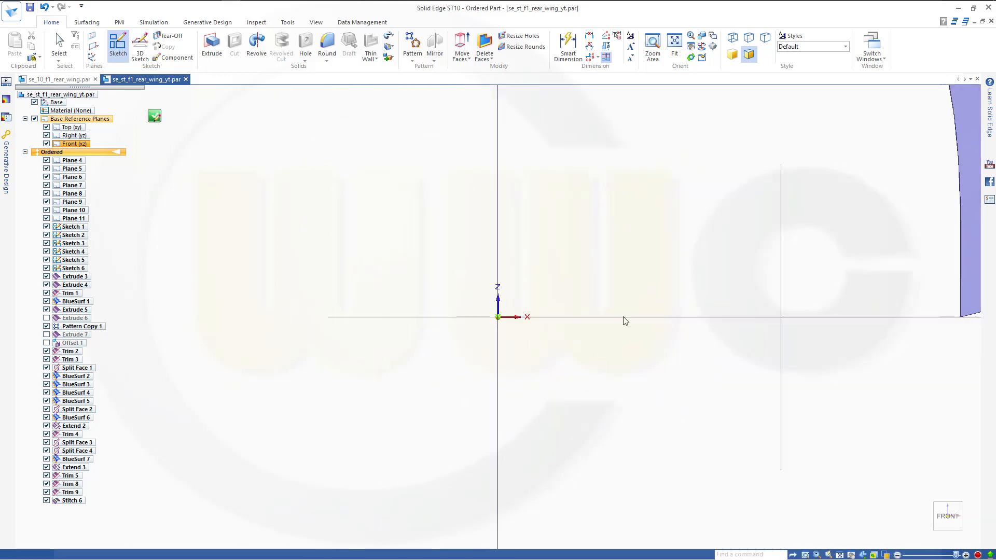
{"action": "left_click", "coordinate": [117, 48]}
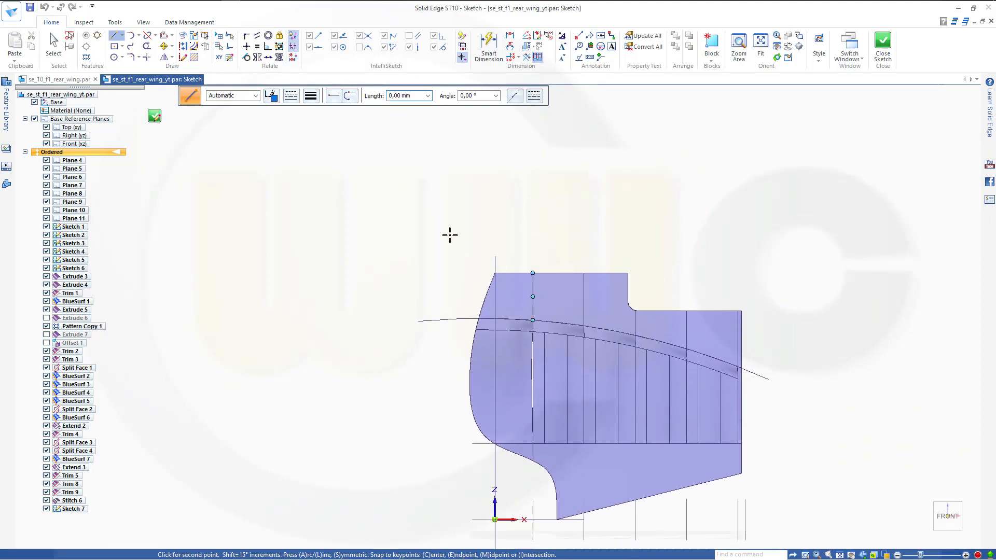
{"action": "mouse_move", "coordinate": [269, 156]}
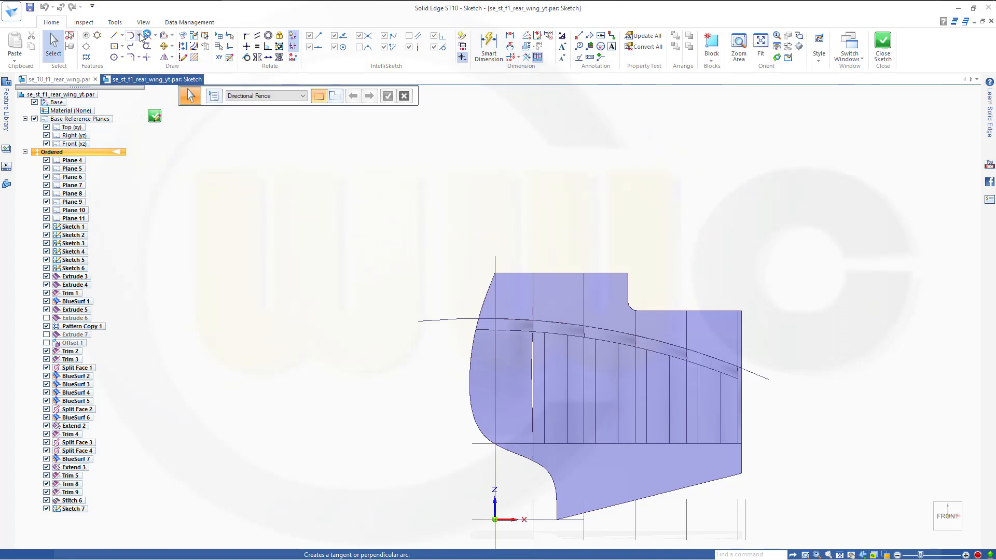
Draw a tangent arc curving down from the endplate top edge and finish Sketch 7
{"action": "left_click", "coordinate": [130, 46]}
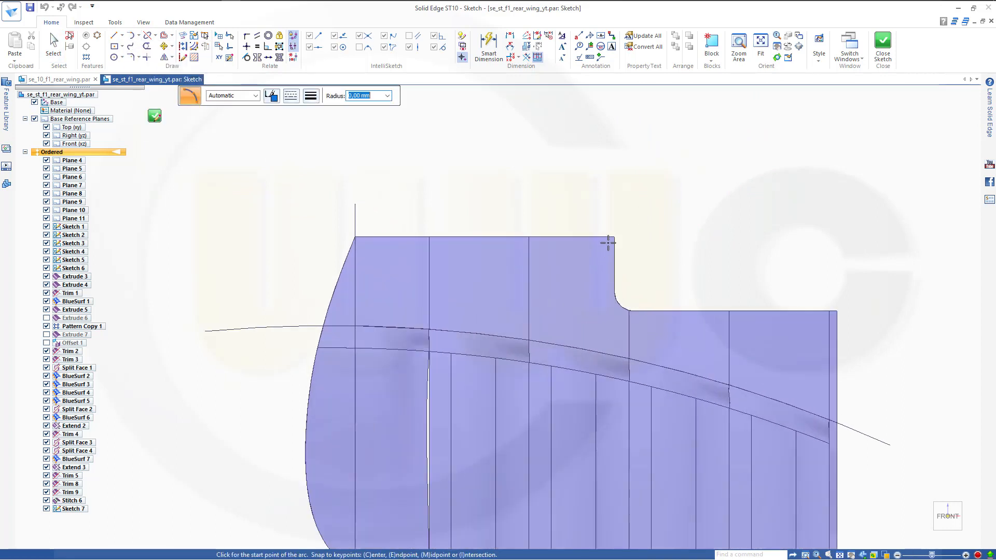
{"action": "left_click", "coordinate": [609, 243]}
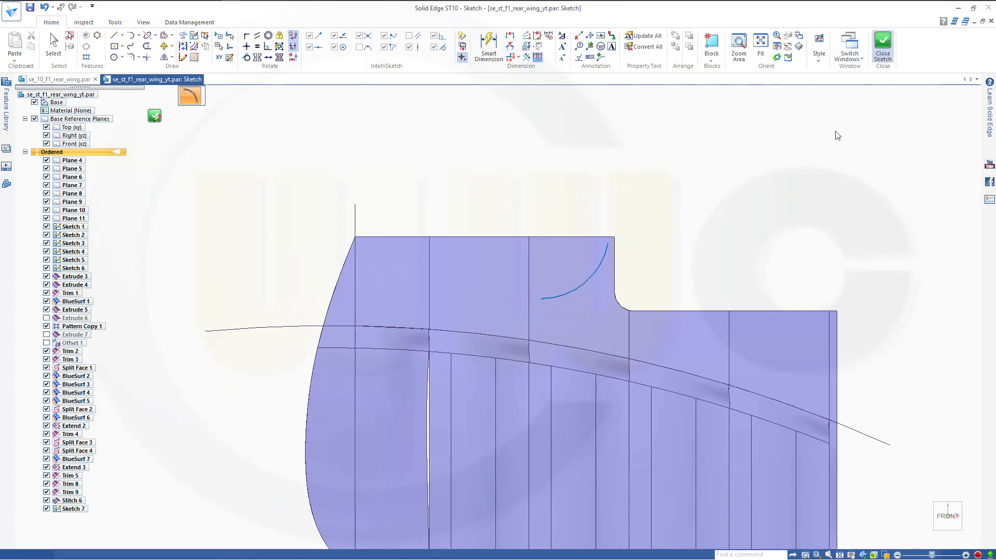
{"action": "left_click", "coordinate": [882, 48]}
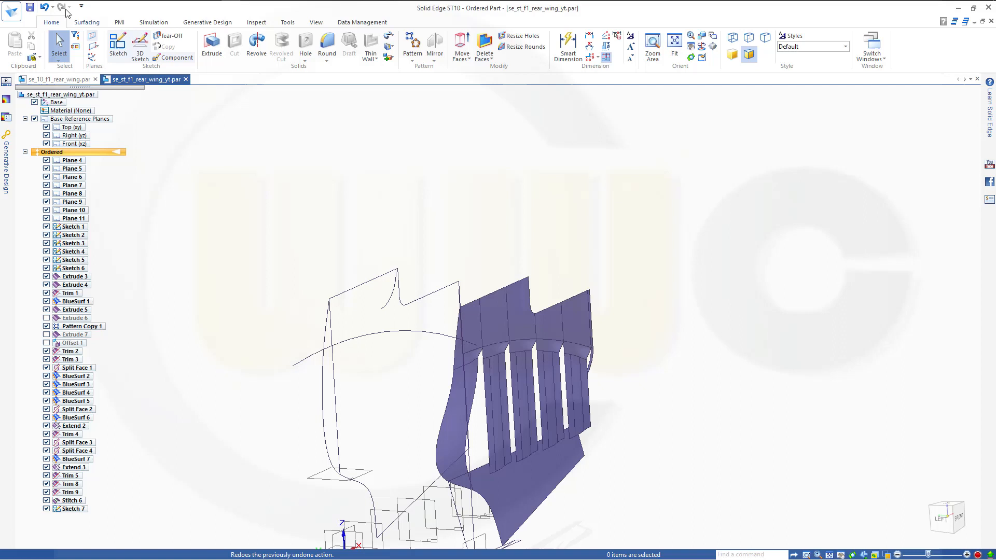
Extrude the Sketch 7 arc into a curved surface across the endplate top (Extrude 8)
{"action": "left_click", "coordinate": [87, 22]}
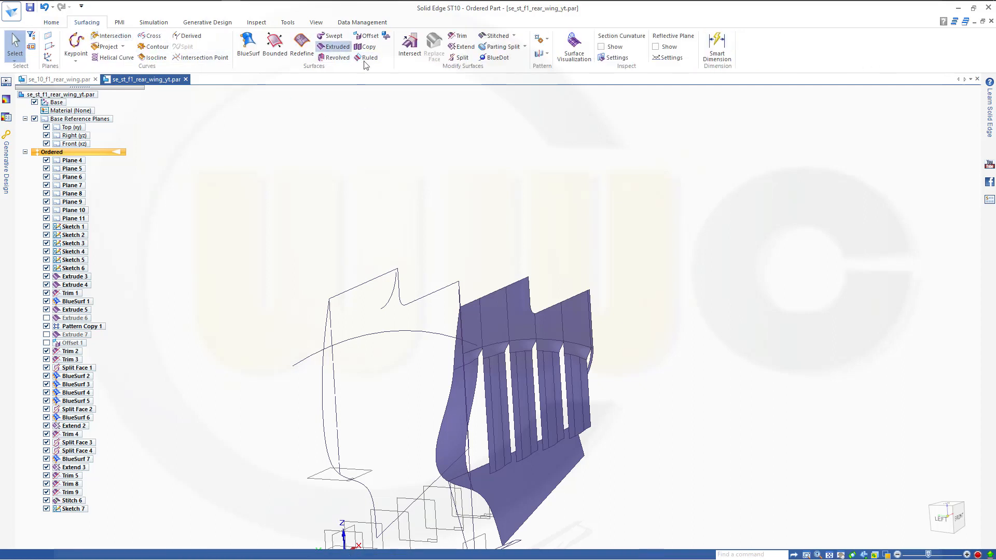
{"action": "left_click", "coordinate": [335, 47]}
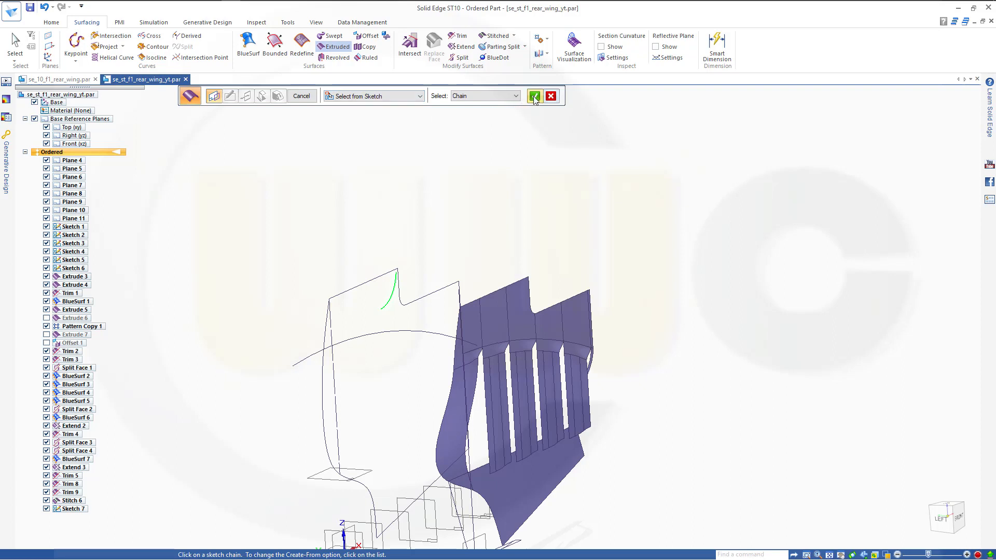
{"action": "left_click", "coordinate": [535, 95]}
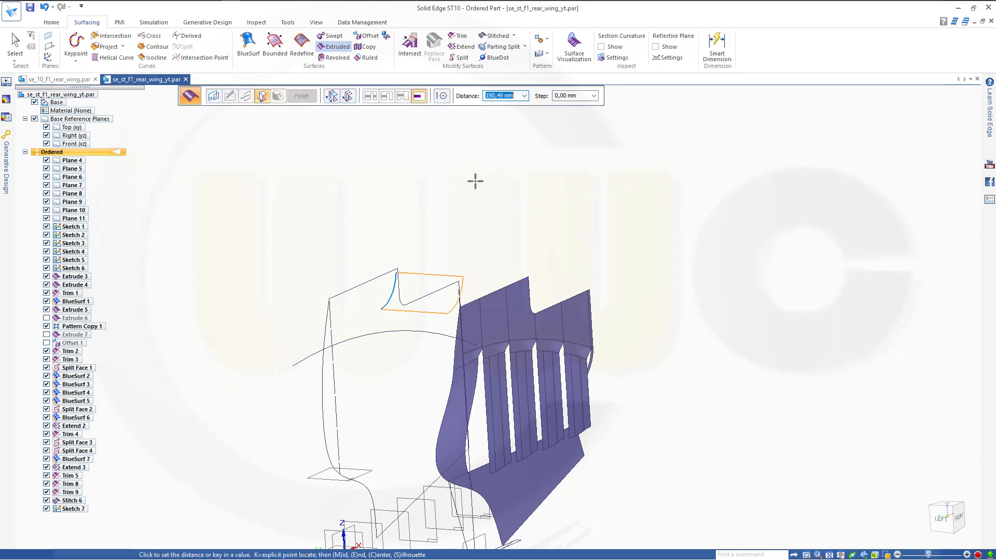
{"action": "mouse_move", "coordinate": [503, 272]}
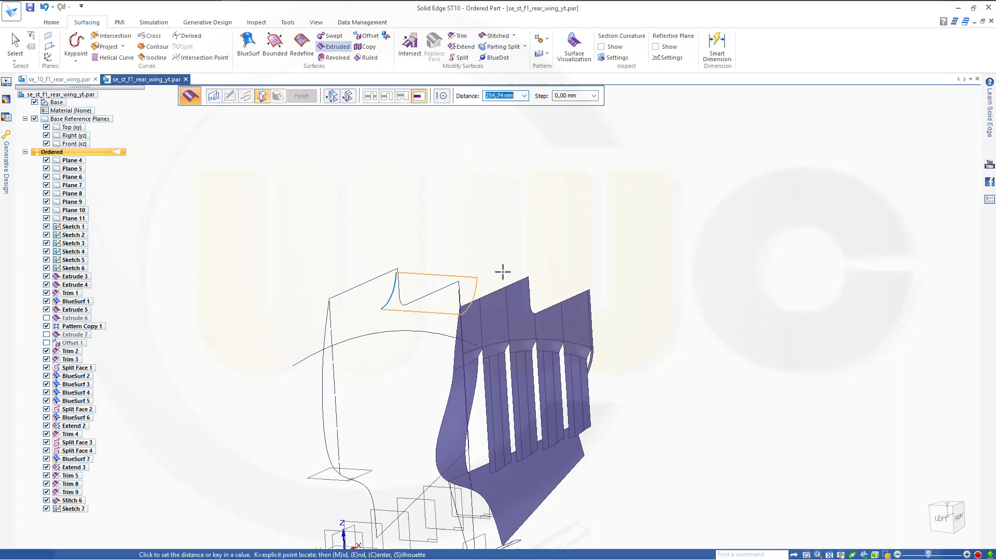
{"action": "mouse_move", "coordinate": [531, 254]}
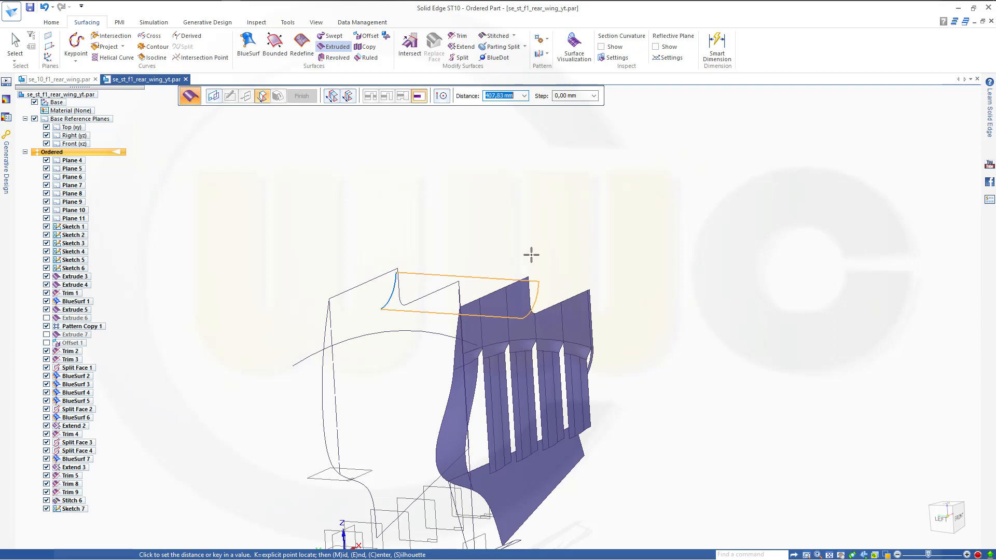
{"action": "mouse_move", "coordinate": [514, 245]}
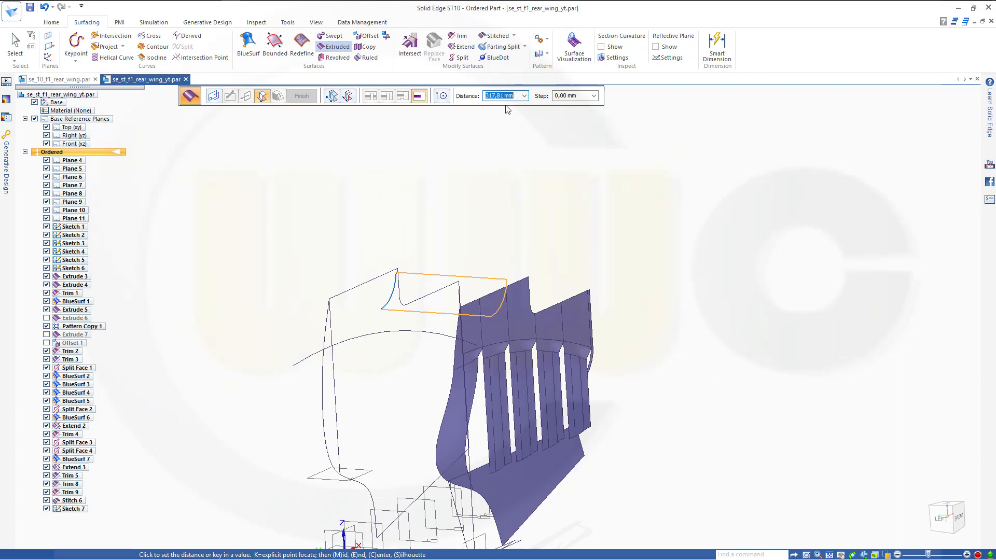
{"action": "mouse_move", "coordinate": [504, 96]}
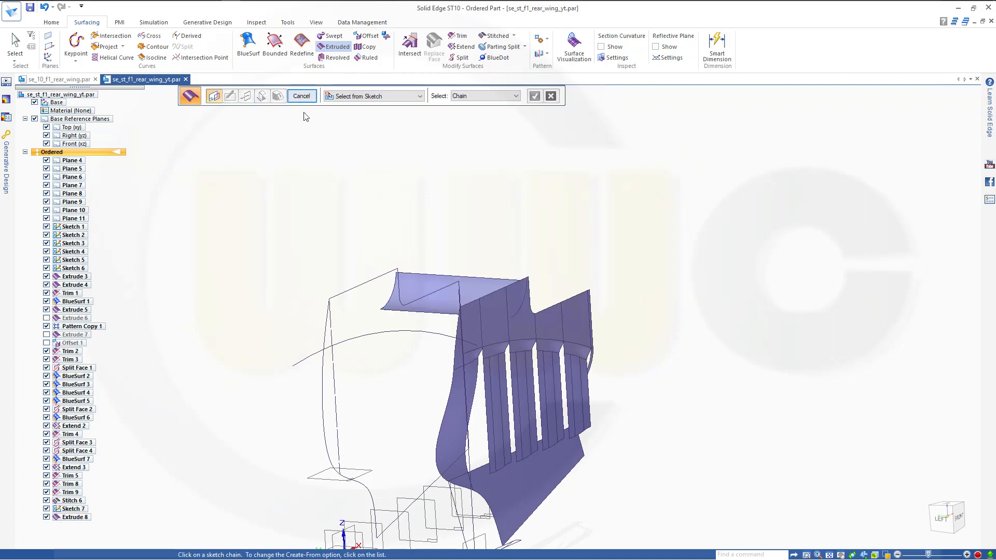
{"action": "left_click", "coordinate": [301, 95]}
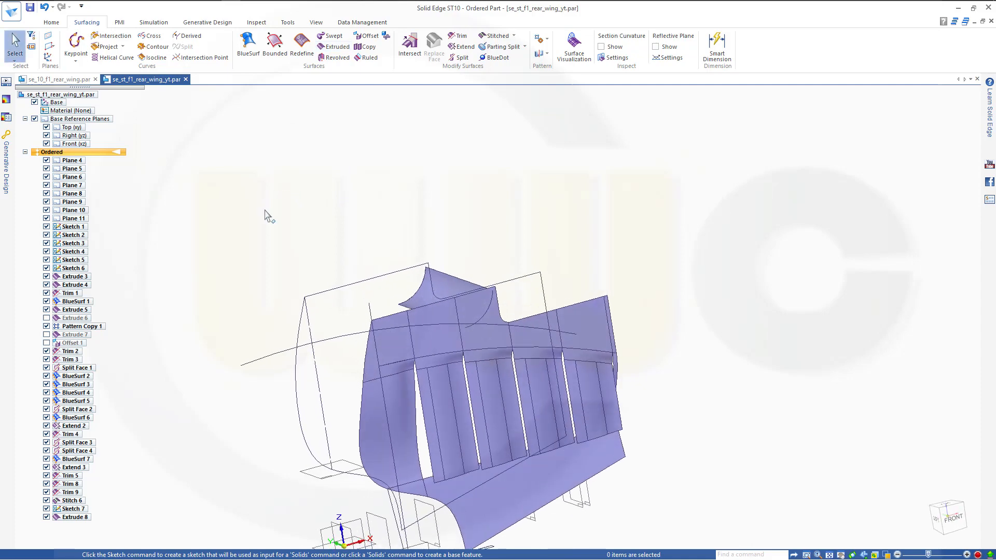
{"action": "mouse_move", "coordinate": [164, 179]}
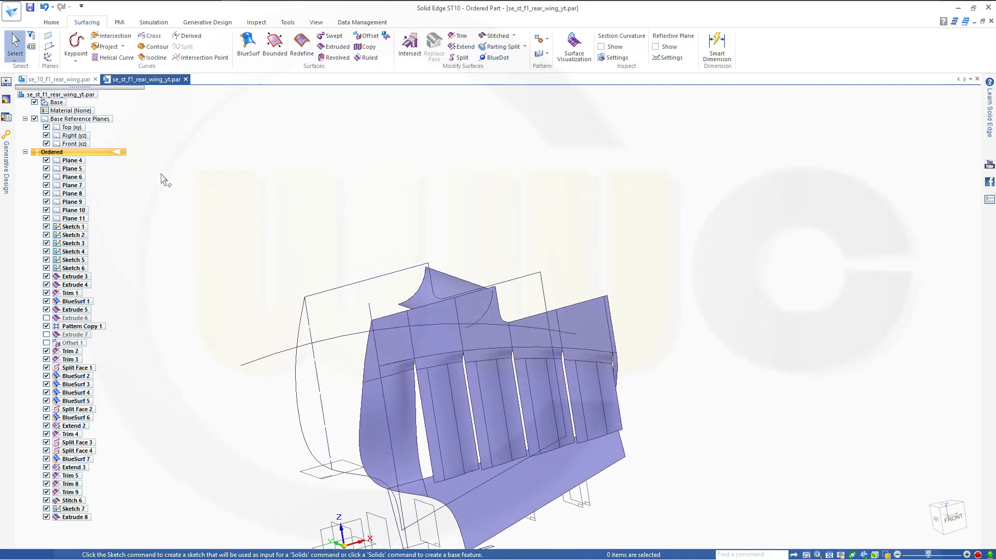
Sketch a short shallow arc across the endplate on the front plane as Sketch 8
{"action": "left_click", "coordinate": [51, 21]}
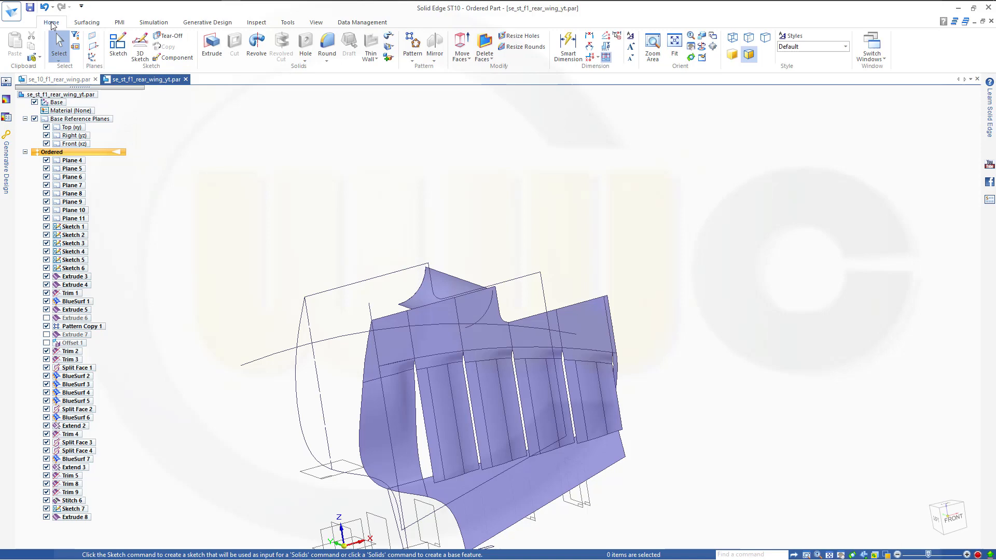
{"action": "left_click", "coordinate": [118, 45]}
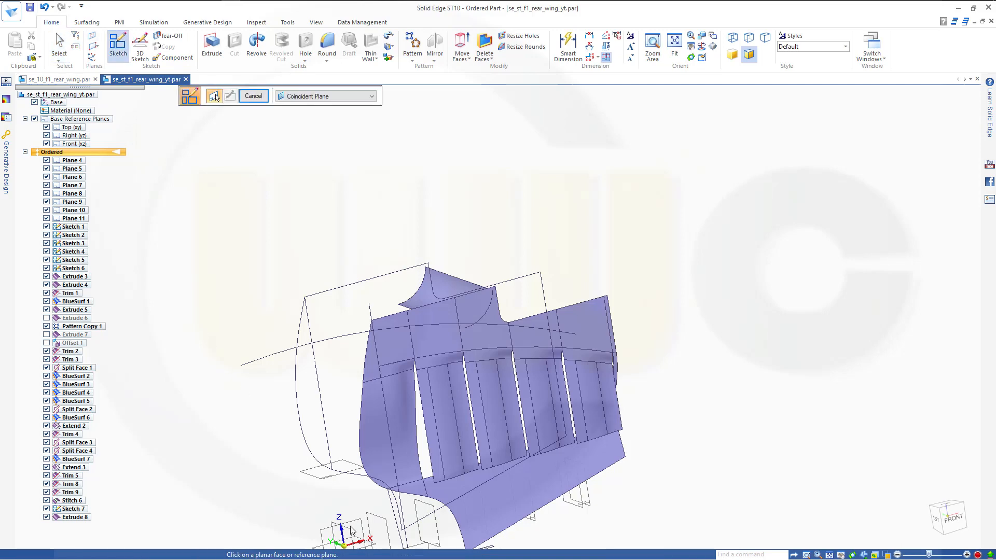
{"action": "left_click", "coordinate": [71, 144]}
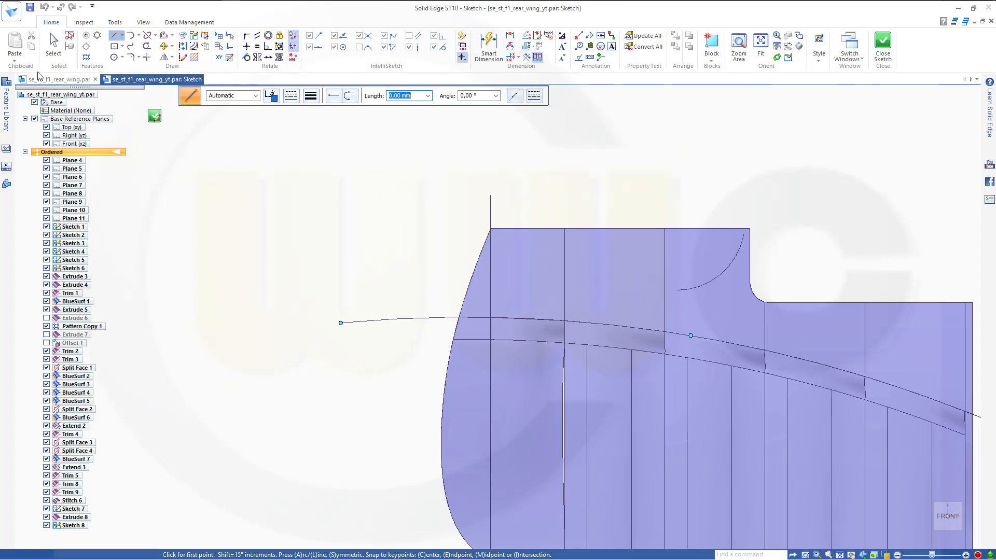
{"action": "mouse_move", "coordinate": [134, 39]}
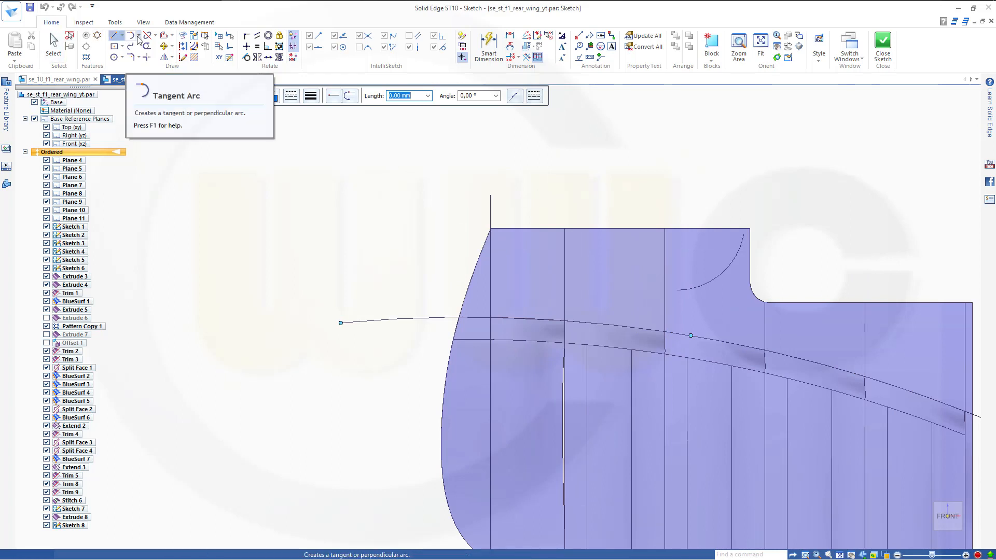
{"action": "left_click", "coordinate": [138, 35]}
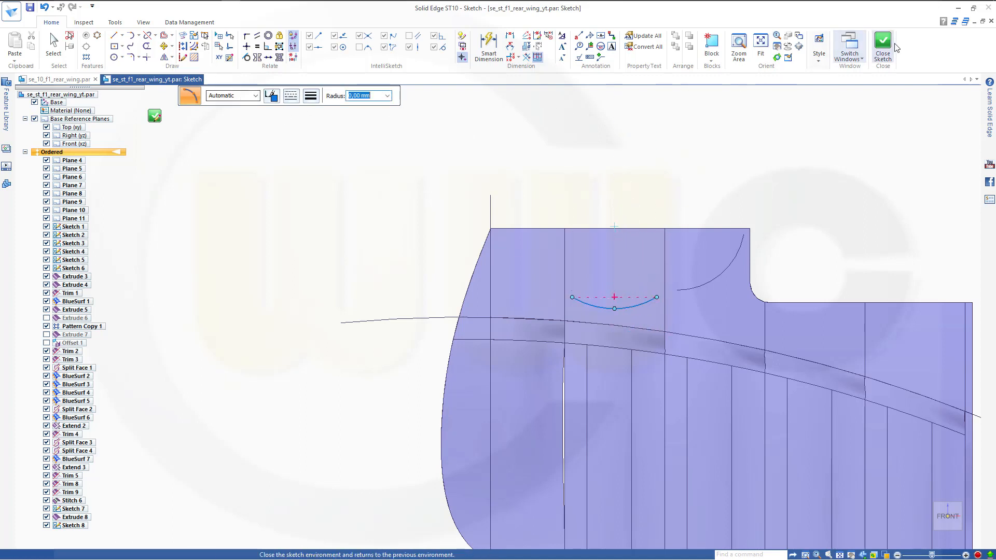
{"action": "left_click", "coordinate": [882, 48]}
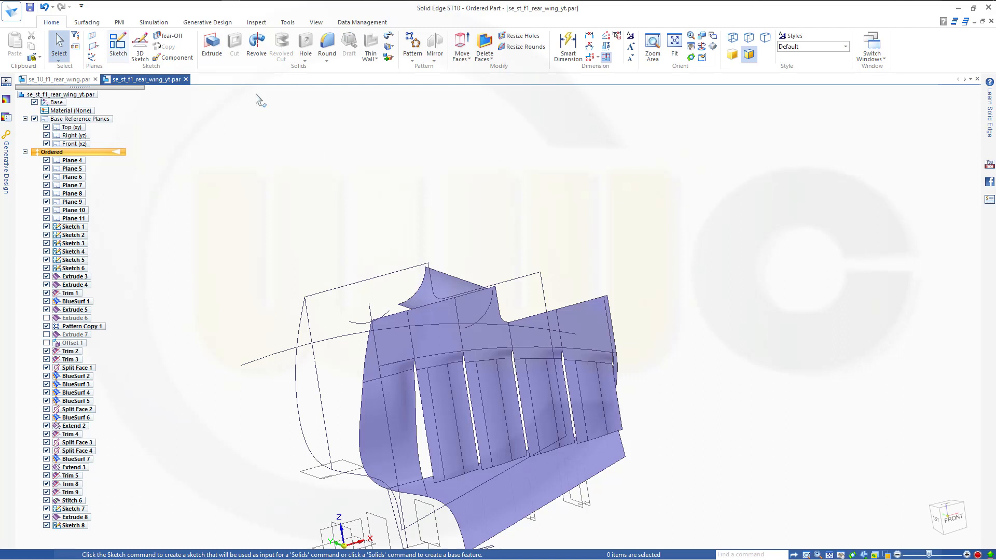
Extrude the Sketch 8 arc 375 across the endplate to create surface Extrude 9
{"action": "left_click", "coordinate": [86, 22]}
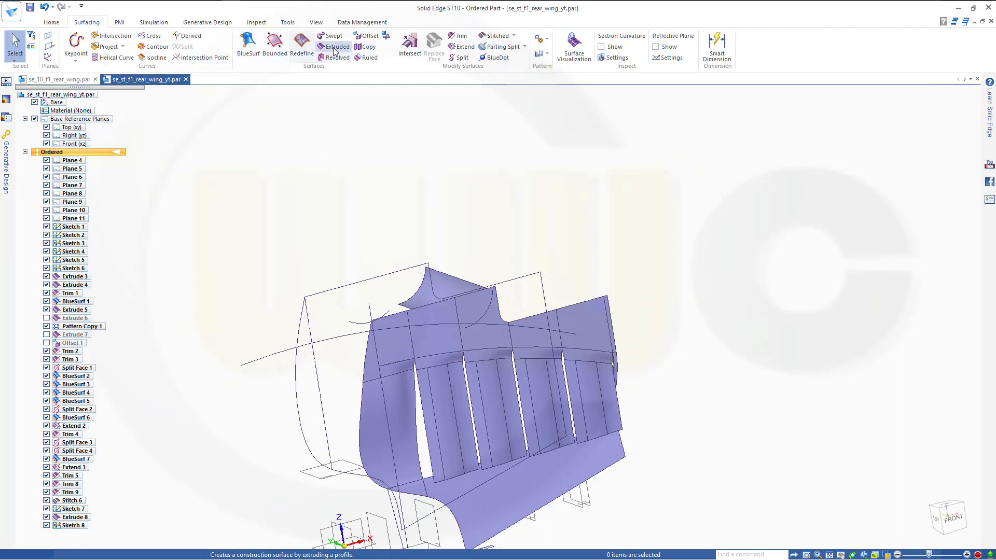
{"action": "left_click", "coordinate": [336, 47]}
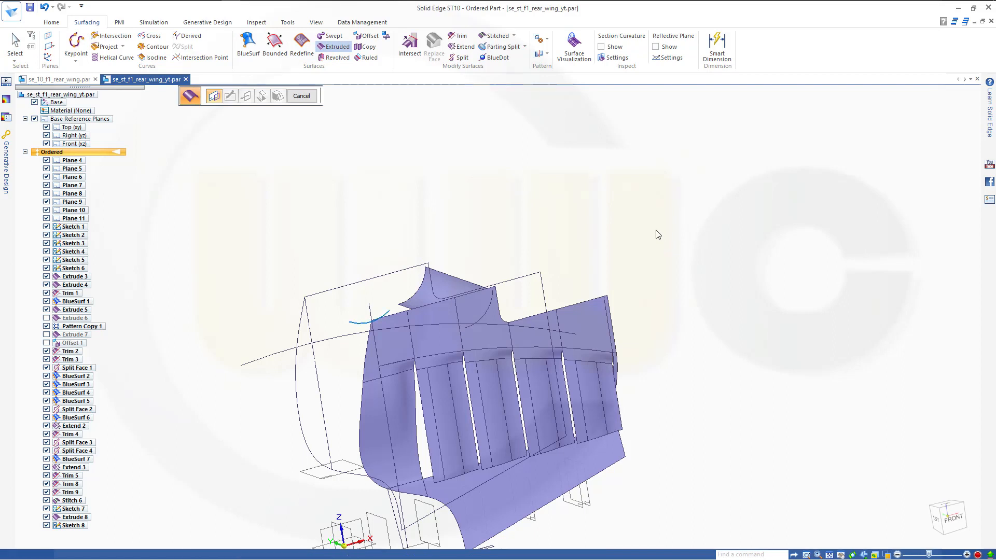
{"action": "left_click", "coordinate": [262, 96]}
{"action": "type", "text": "375"}
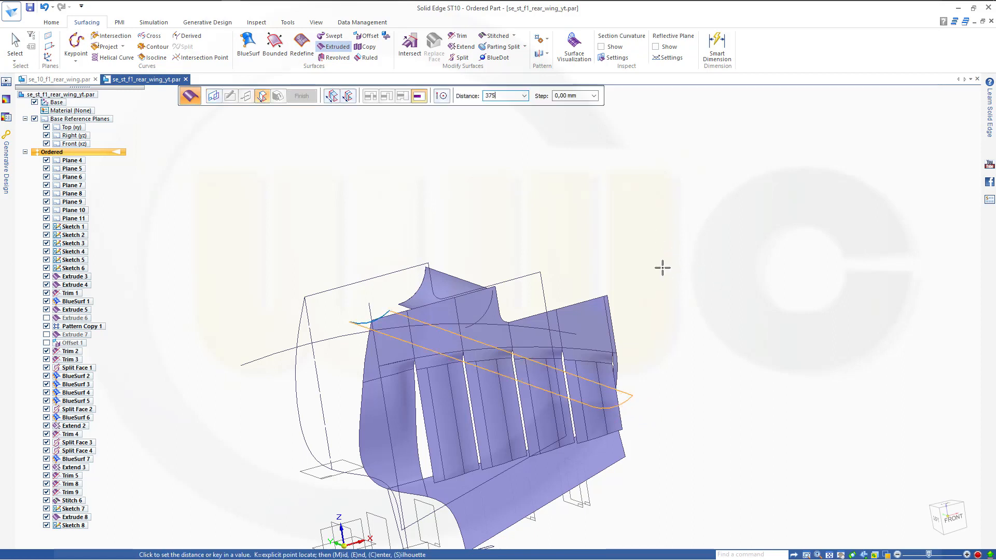
{"action": "left_click", "coordinate": [661, 248]}
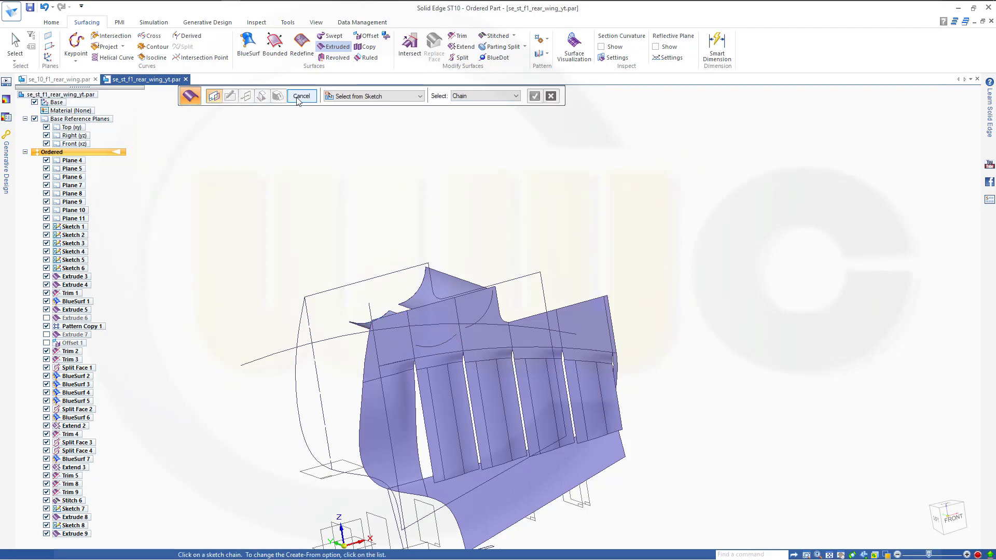
{"action": "left_click", "coordinate": [301, 95]}
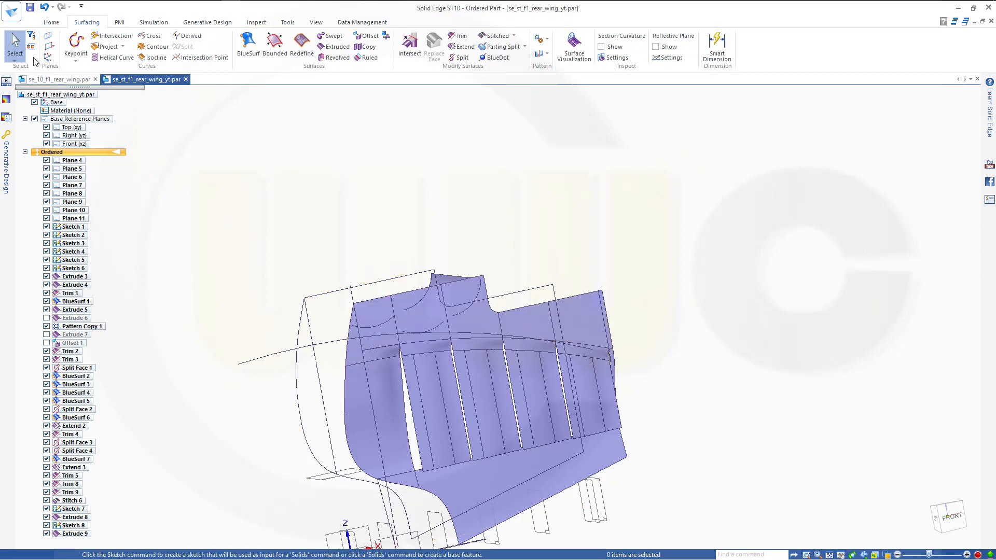
{"action": "mouse_move", "coordinate": [50, 48]}
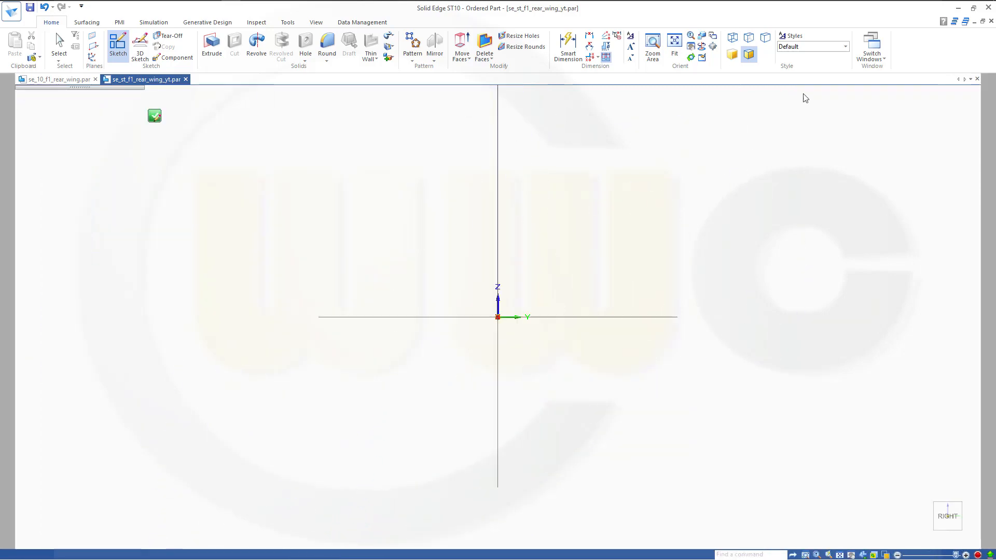
Sketch three stacked center rectangles near the top of the endplate plane (Sketch 10)
{"action": "left_click", "coordinate": [117, 45]}
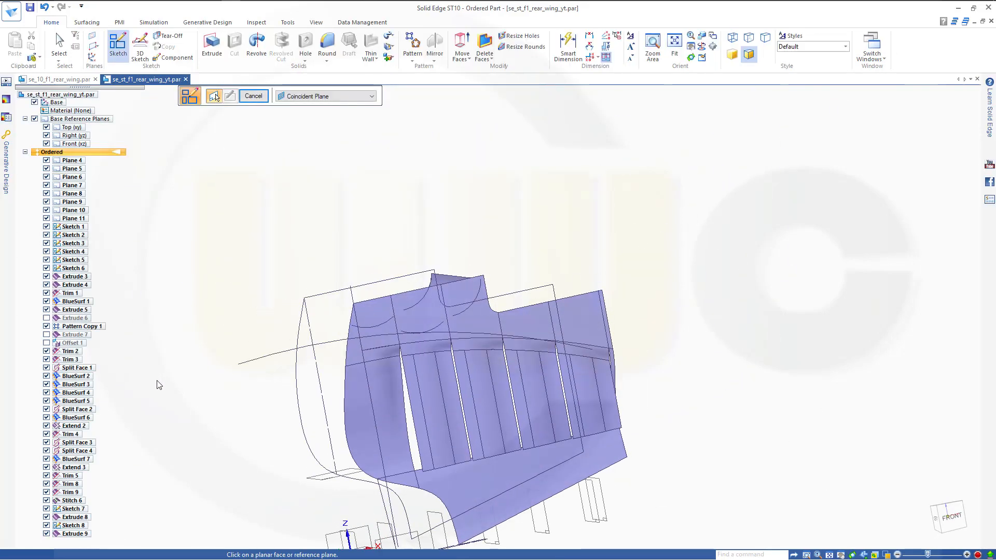
{"action": "mouse_move", "coordinate": [359, 533]}
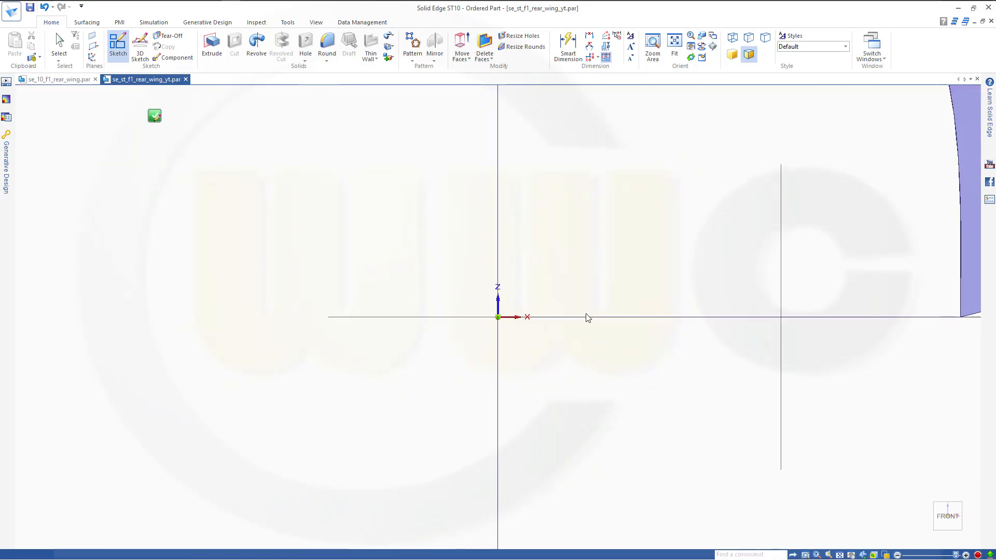
{"action": "left_click", "coordinate": [117, 48]}
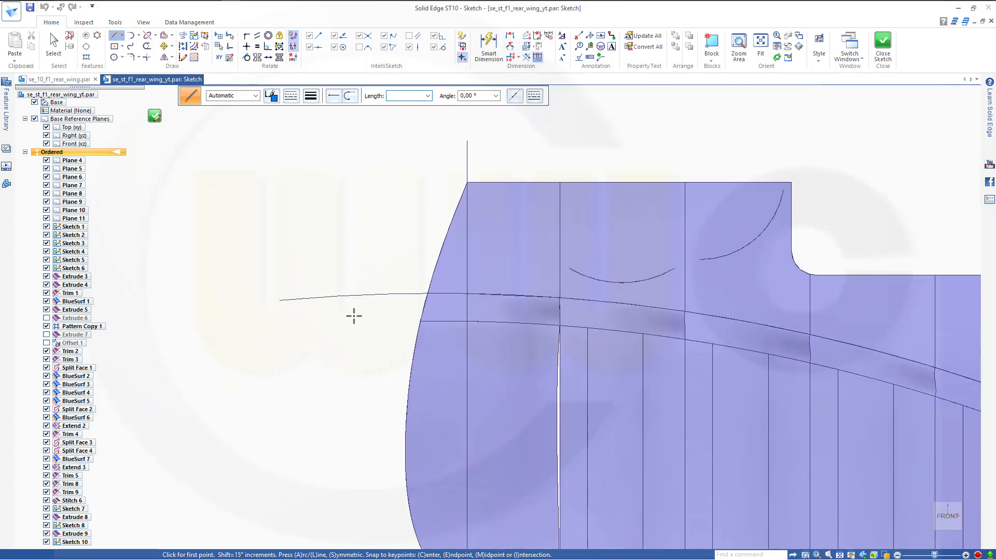
{"action": "left_click", "coordinate": [126, 49]}
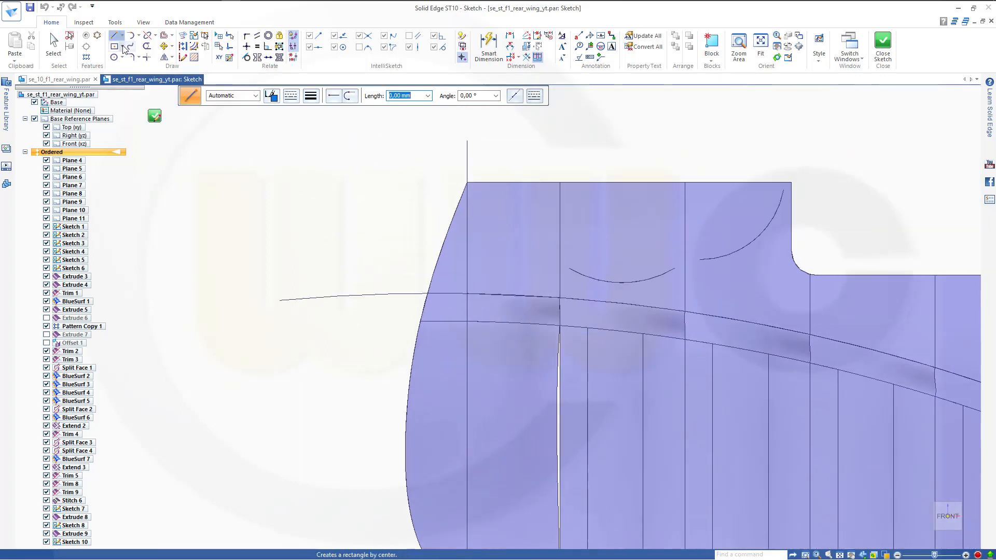
{"action": "left_click", "coordinate": [125, 54]}
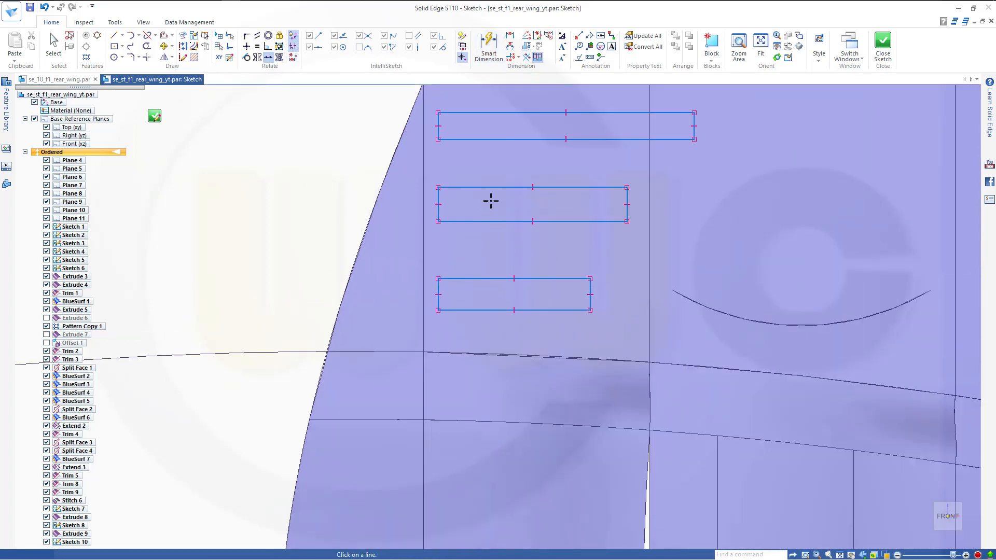
{"action": "left_click", "coordinate": [437, 203]}
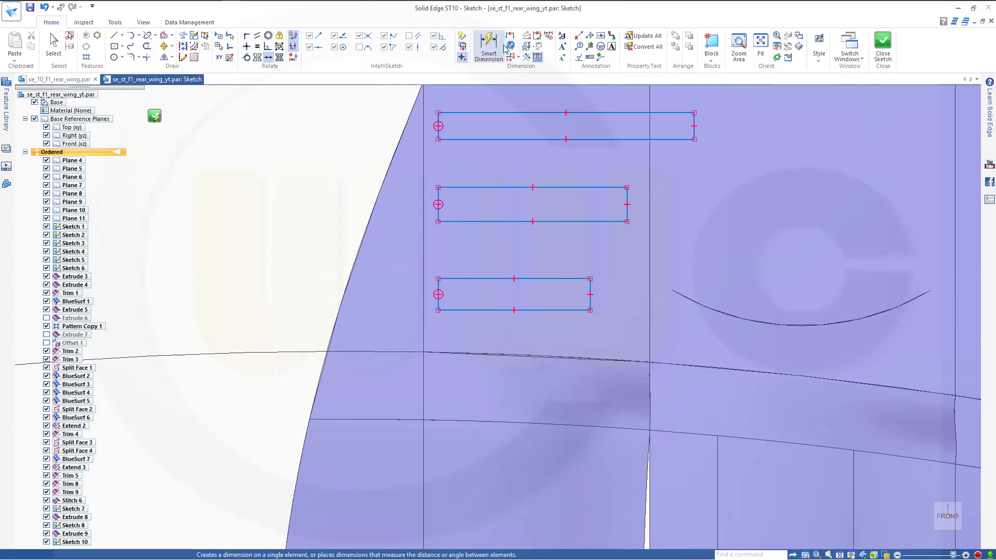
Dimension the rectangles 15 tall with 15 gaps between them using Smart Dimension
{"action": "left_click", "coordinate": [488, 48]}
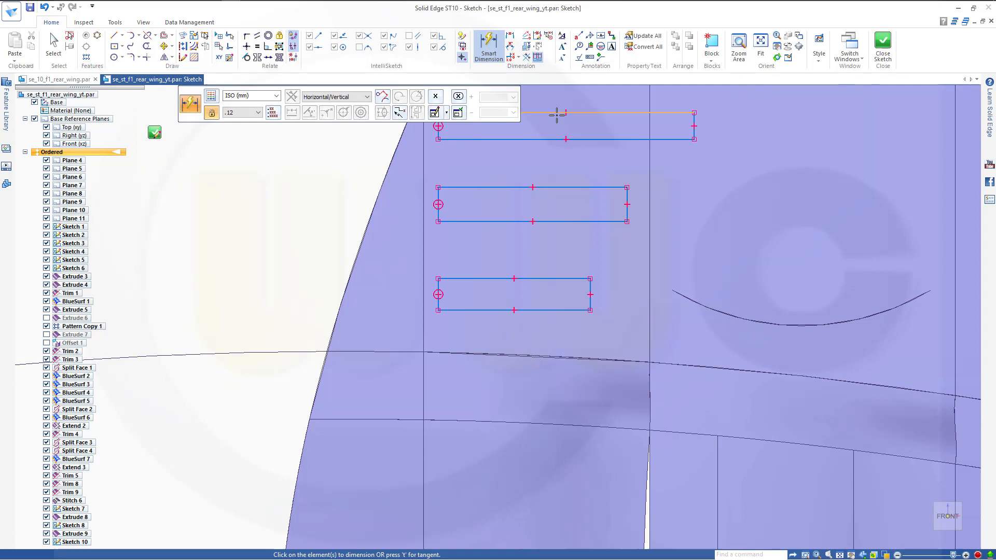
{"action": "left_click", "coordinate": [559, 114]}
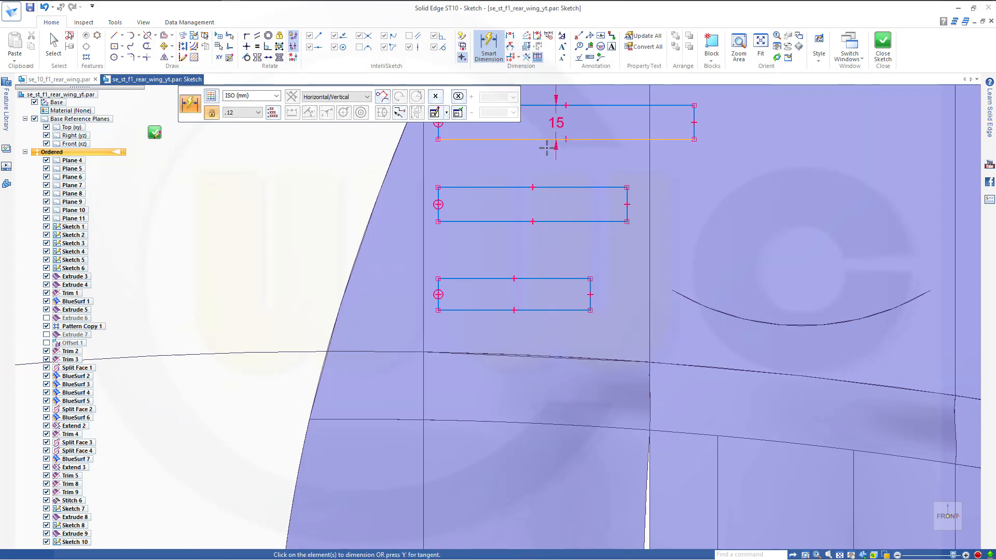
{"action": "left_click", "coordinate": [533, 188]}
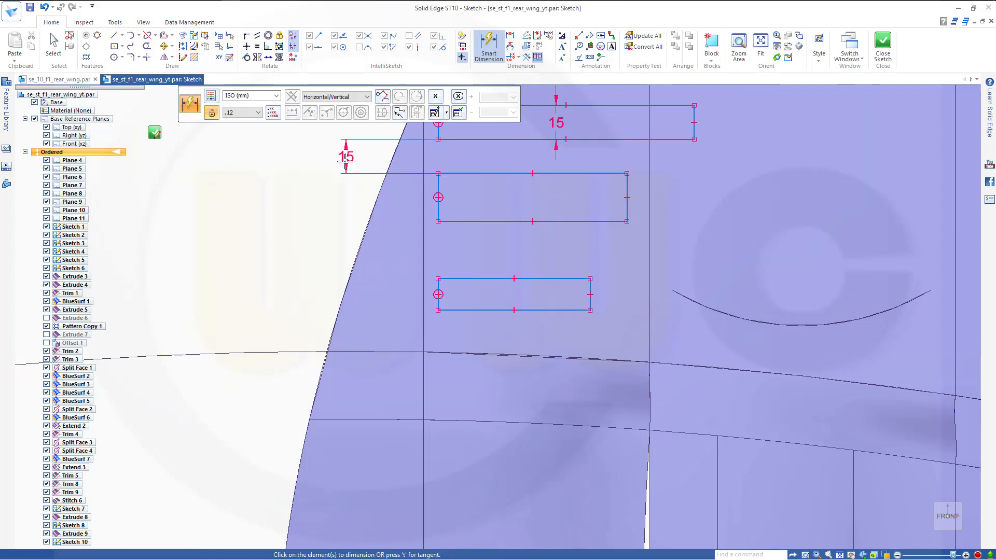
{"action": "left_click", "coordinate": [532, 221]}
{"action": "type", "text": "15"}
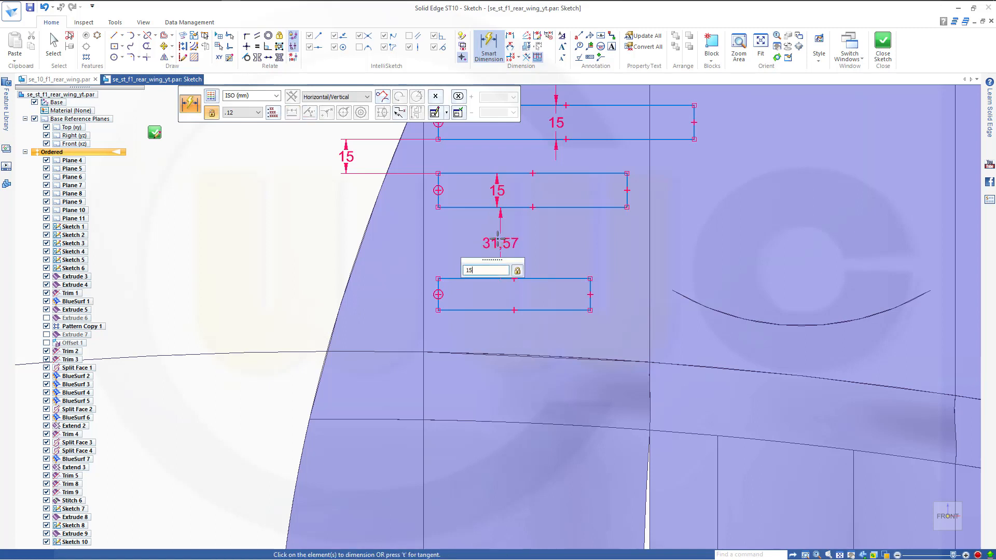
{"action": "key", "text": "Return"}
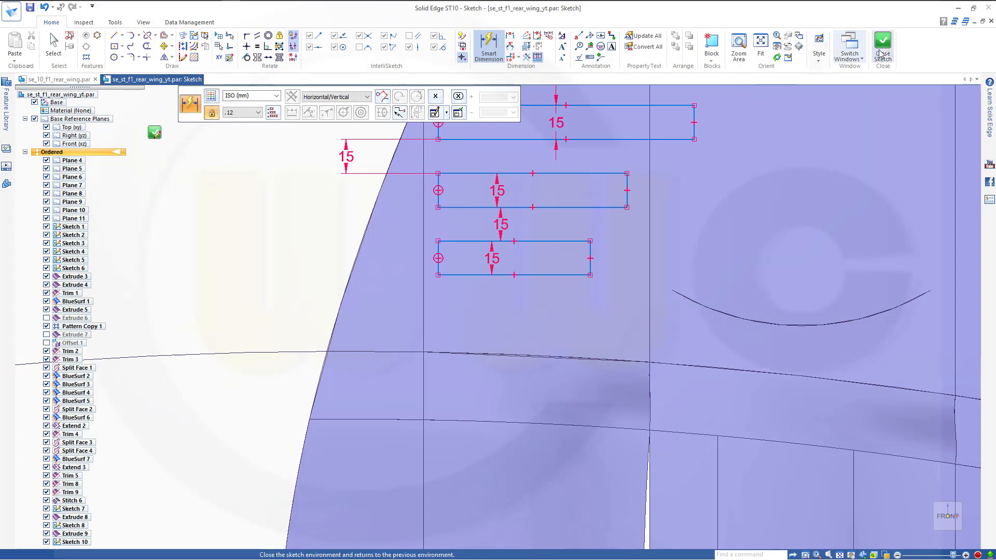
Close Sketch 10 and begin a surface trim on the rear wing from the Surfacing tab
{"action": "left_click", "coordinate": [882, 45]}
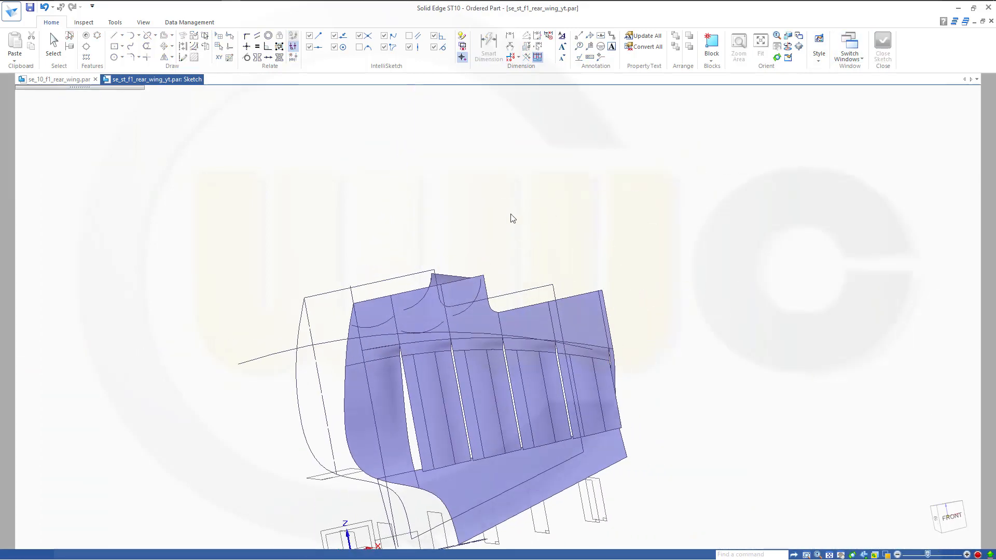
{"action": "left_click", "coordinate": [117, 44]}
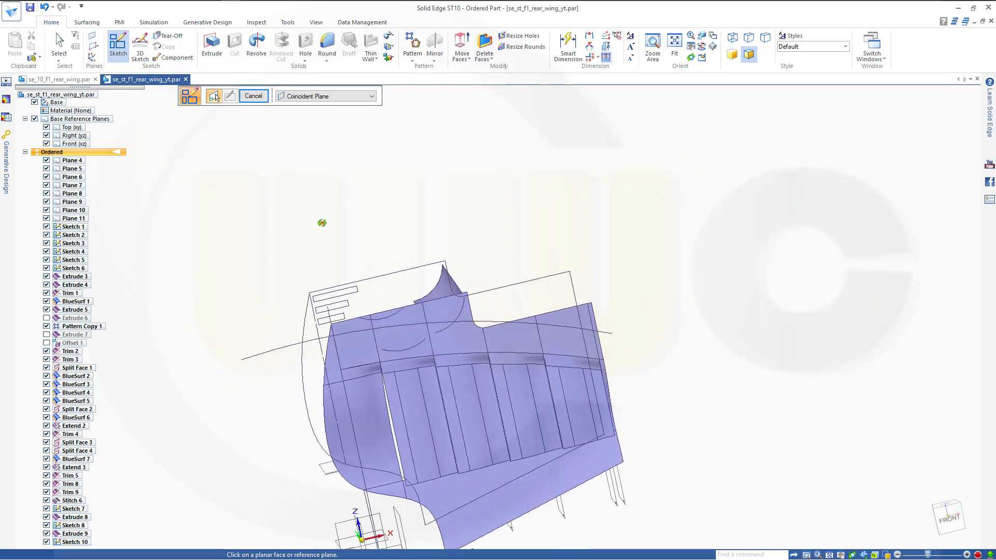
{"action": "left_click", "coordinate": [86, 22]}
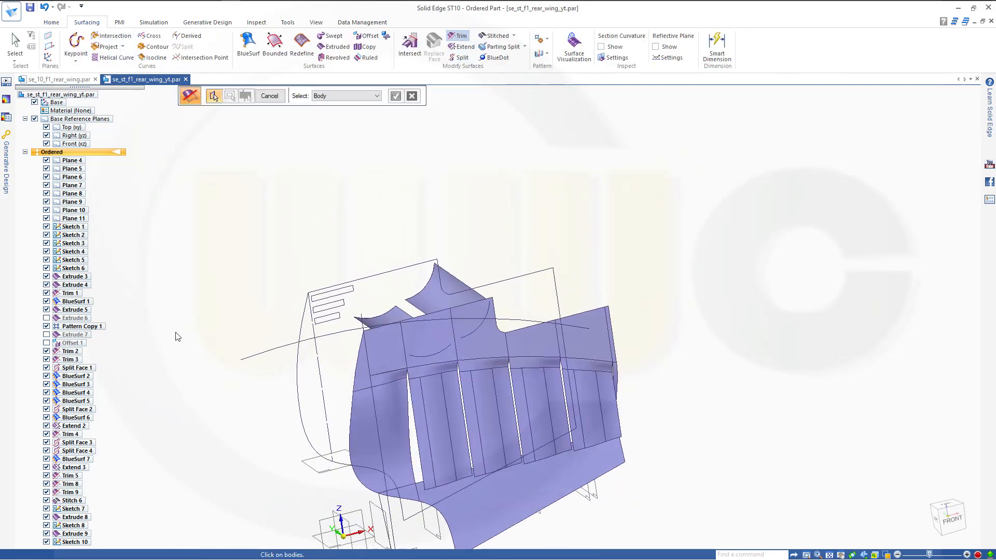
Trim the endplate top surface with the three rectangle chains to cut the slots
{"action": "left_click", "coordinate": [483, 330]}
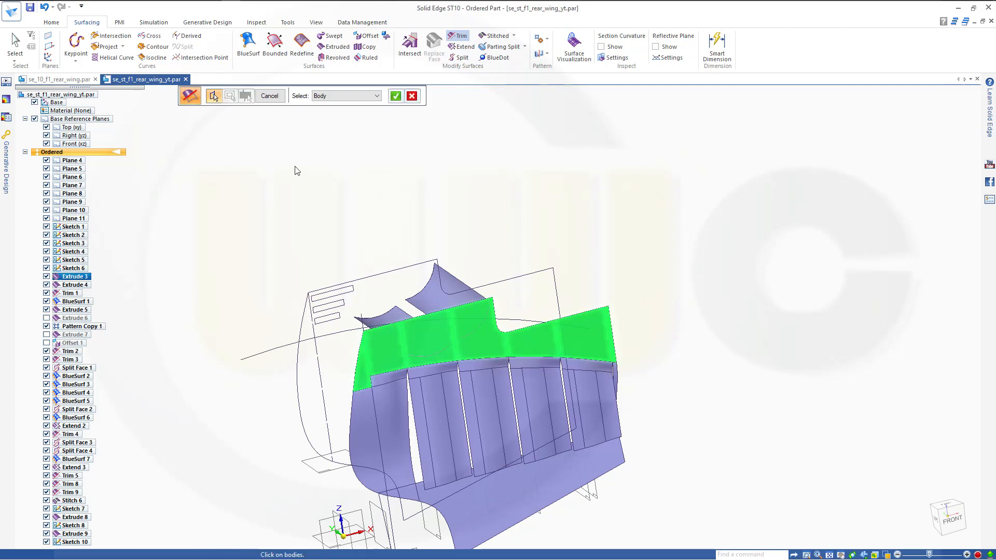
{"action": "left_click", "coordinate": [230, 96]}
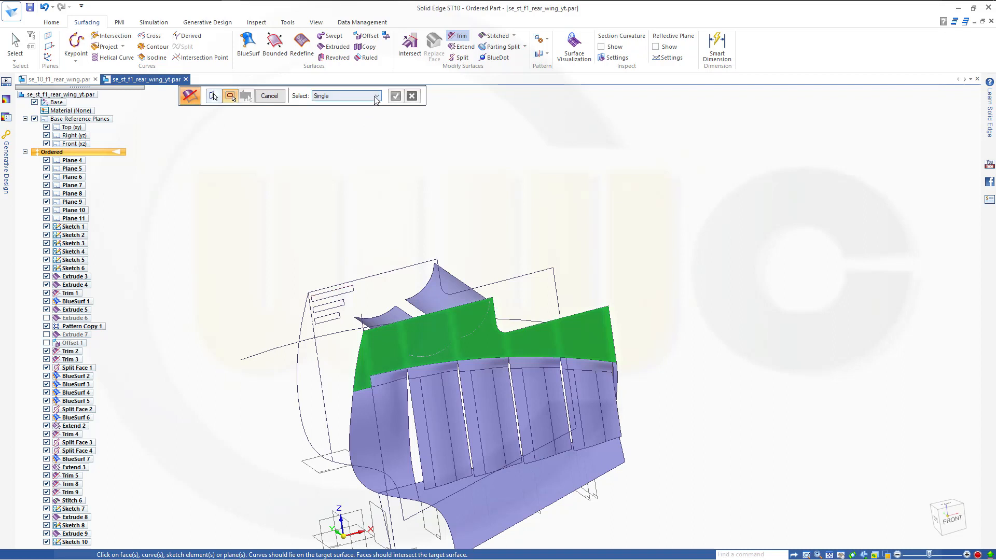
{"action": "left_click", "coordinate": [374, 95]}
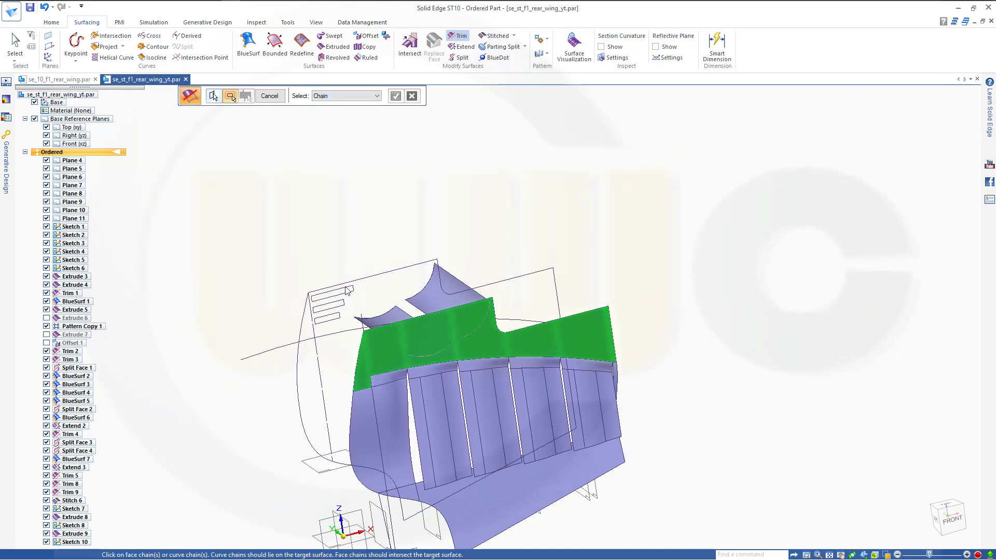
{"action": "left_click", "coordinate": [346, 291]}
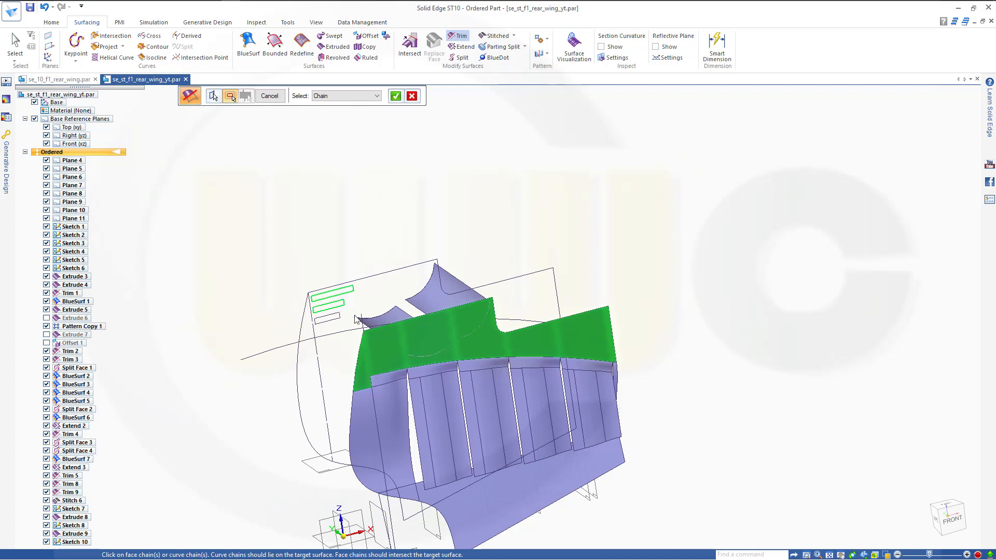
{"action": "mouse_move", "coordinate": [371, 194]}
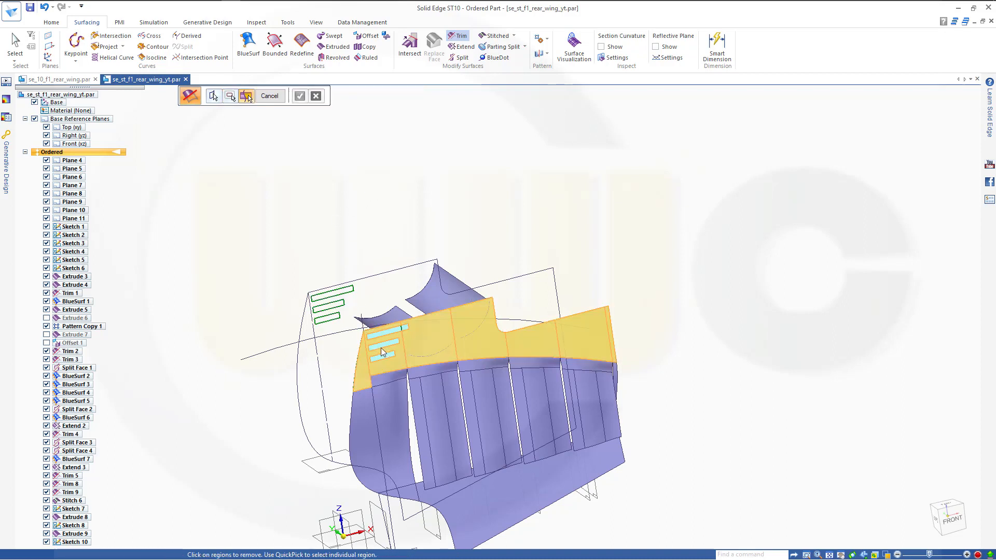
{"action": "mouse_move", "coordinate": [387, 350]}
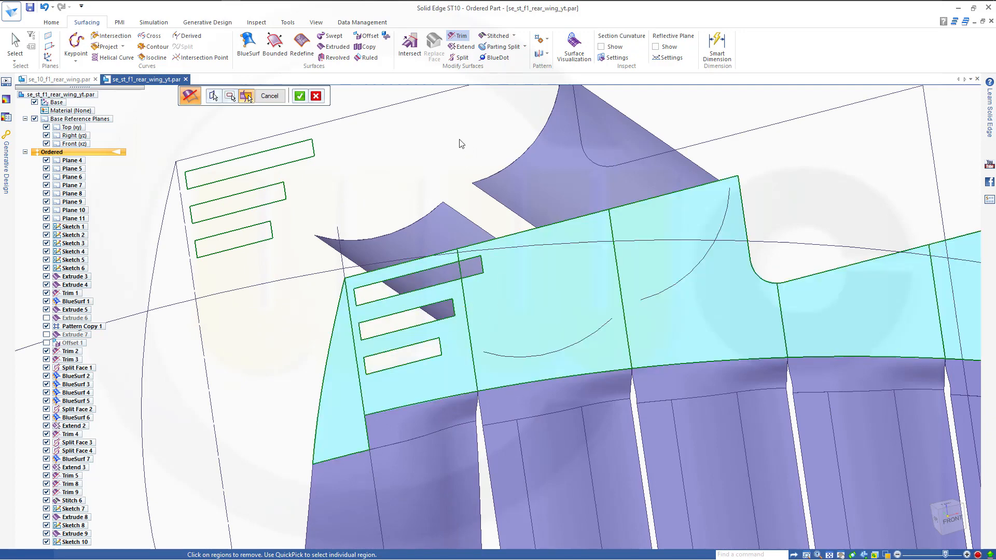
{"action": "mouse_move", "coordinate": [269, 96]}
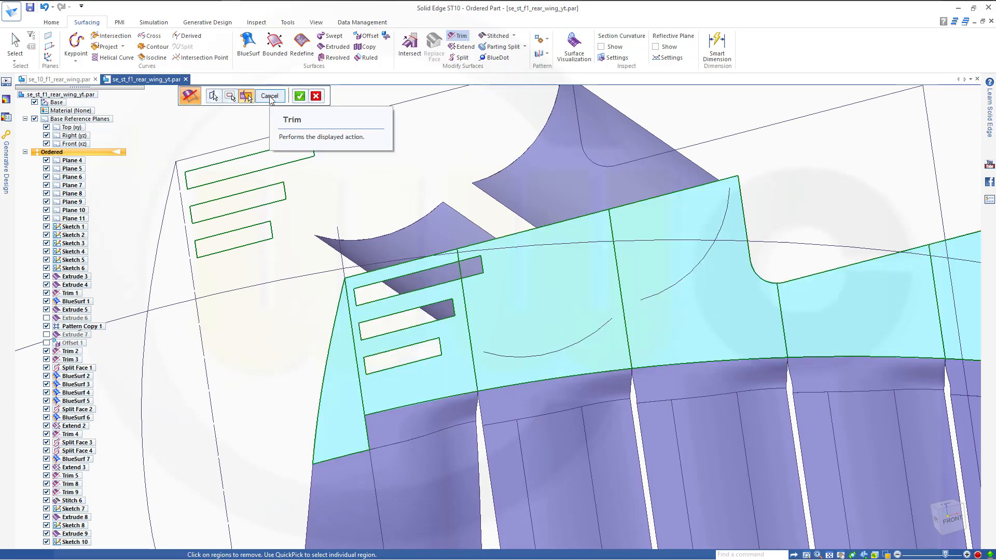
{"action": "left_click", "coordinate": [247, 95]}
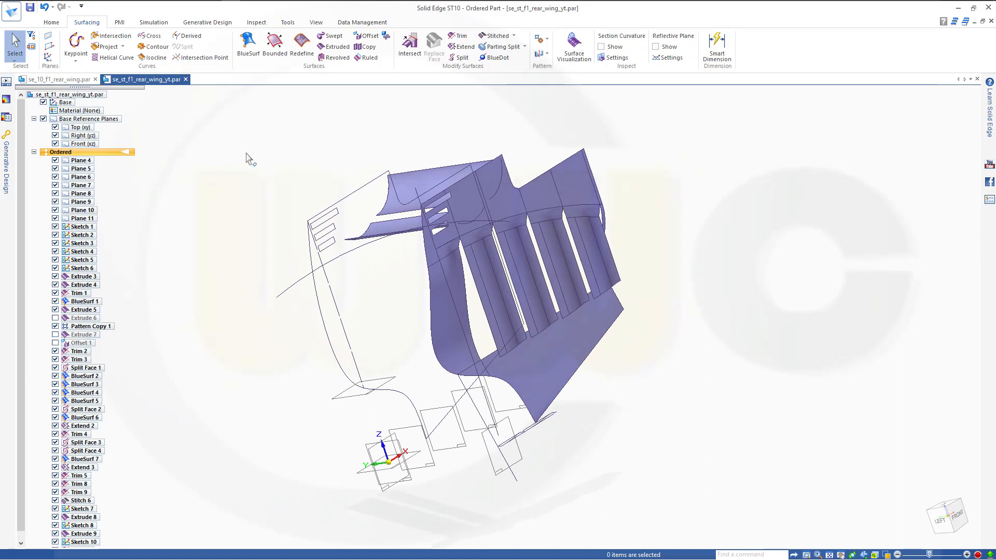
{"action": "mouse_move", "coordinate": [414, 164]}
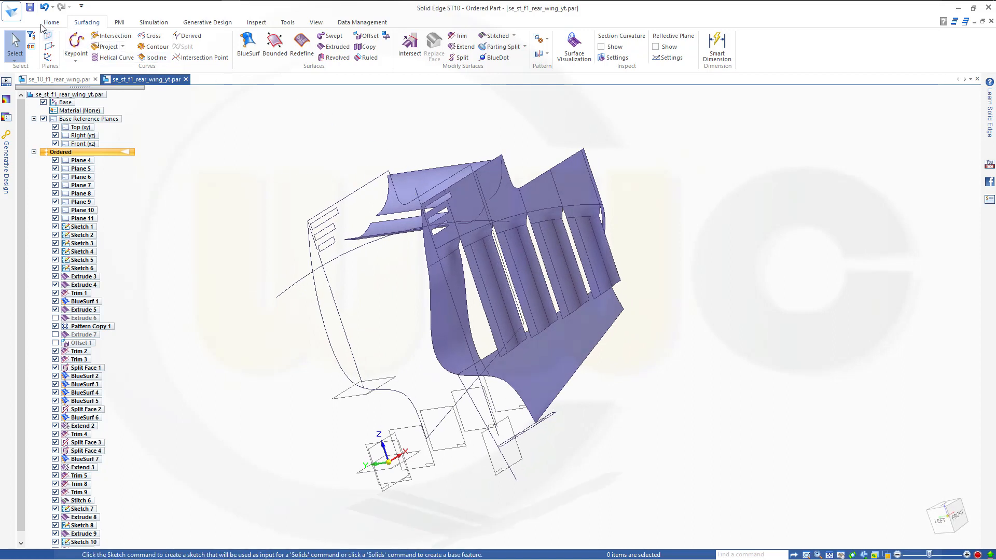
Mirror Copy Part the slotted wing body to form the symmetric opposite side
{"action": "left_click", "coordinate": [51, 21]}
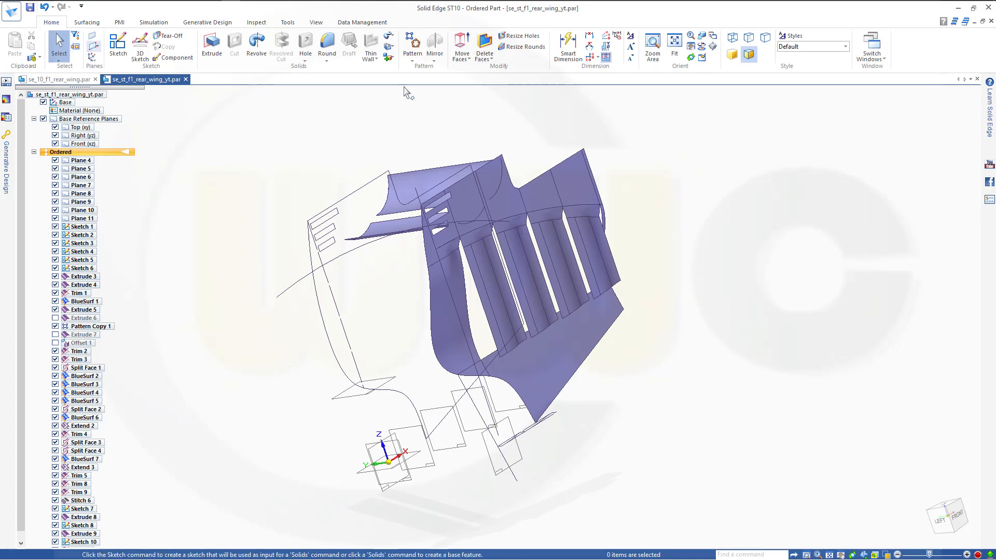
{"action": "left_click", "coordinate": [435, 46]}
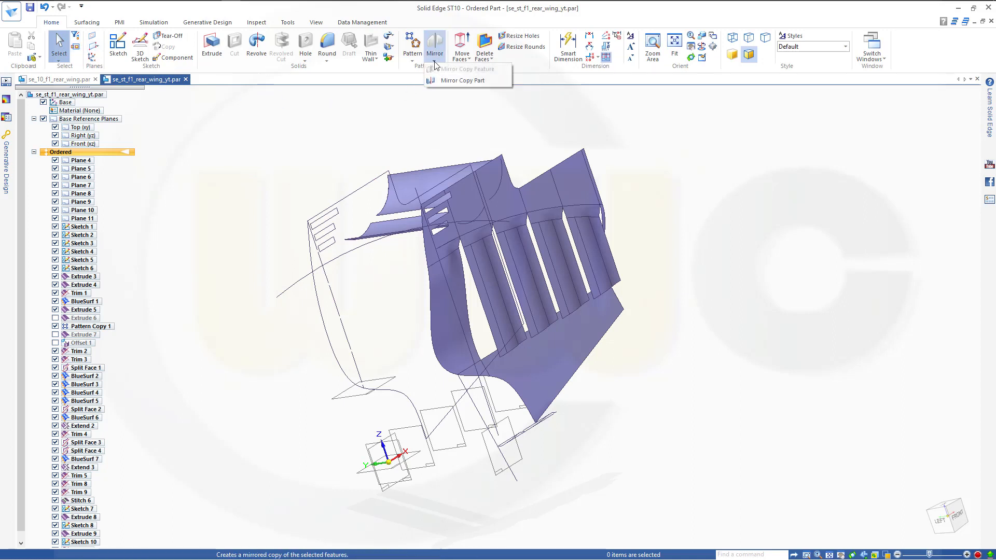
{"action": "left_click", "coordinate": [463, 80]}
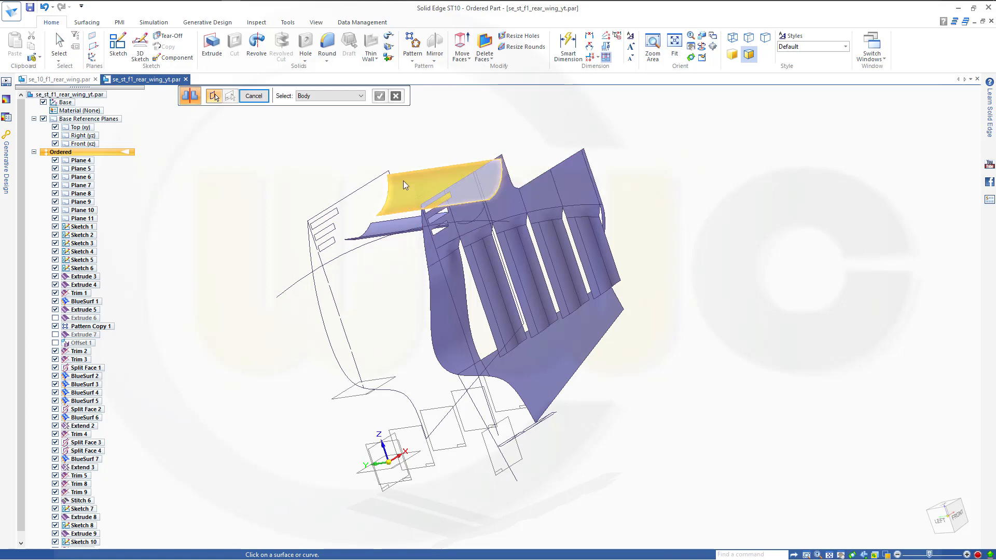
{"action": "left_click", "coordinate": [419, 191]}
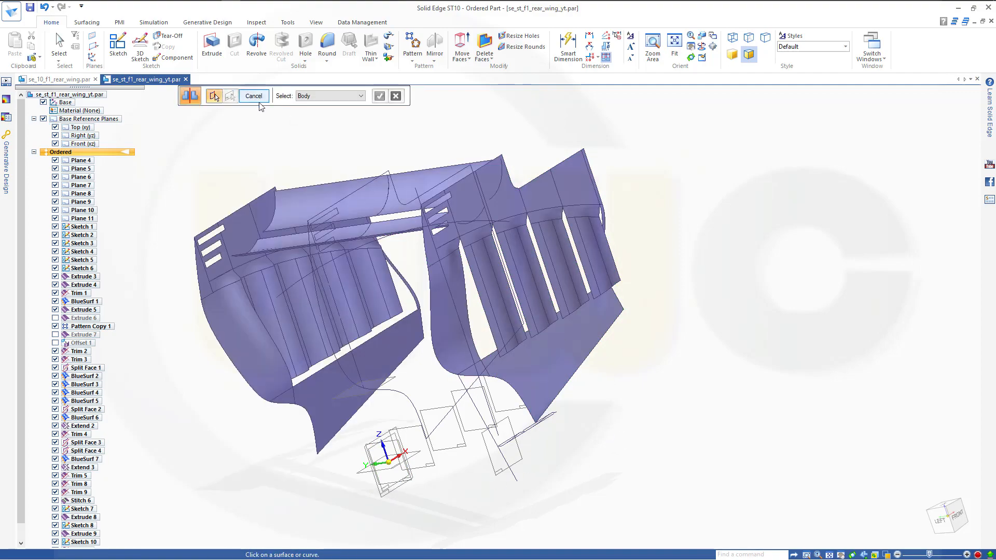
{"action": "left_click", "coordinate": [253, 95]}
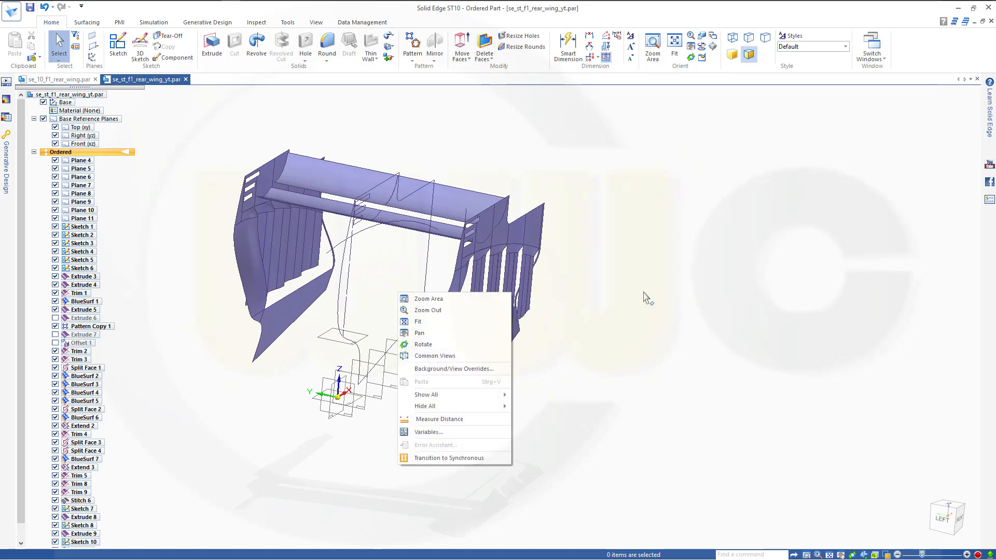
Reorient the view and switch to the se_10_f1_rear_wing.par reference document
{"action": "left_click", "coordinate": [418, 322]}
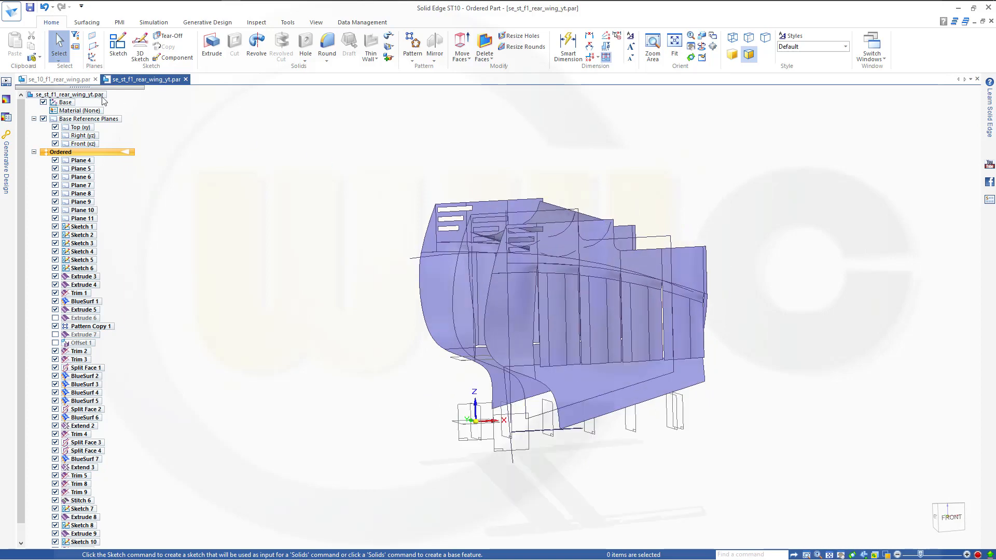
{"action": "left_click", "coordinate": [54, 79]}
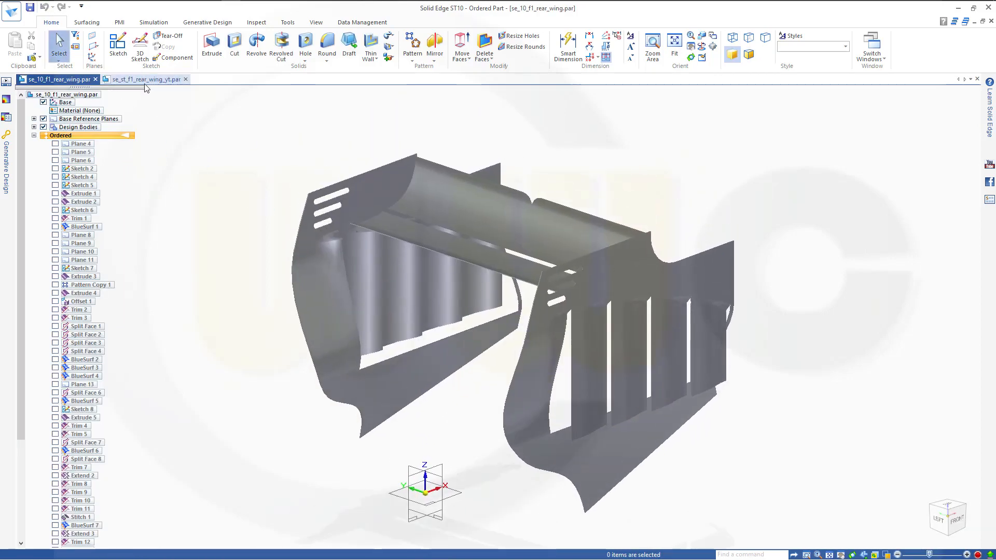
{"action": "left_click", "coordinate": [146, 79]}
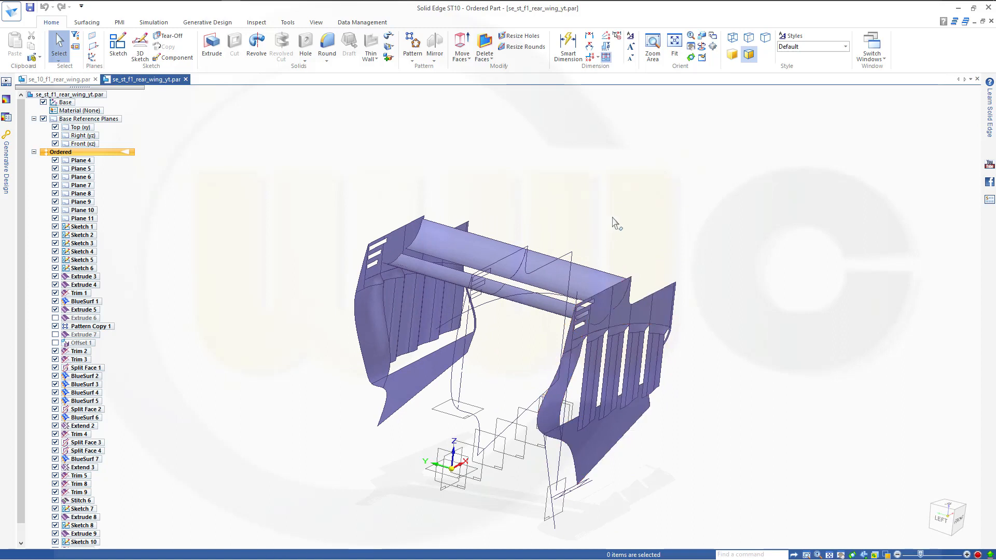
{"action": "mouse_move", "coordinate": [603, 231]}
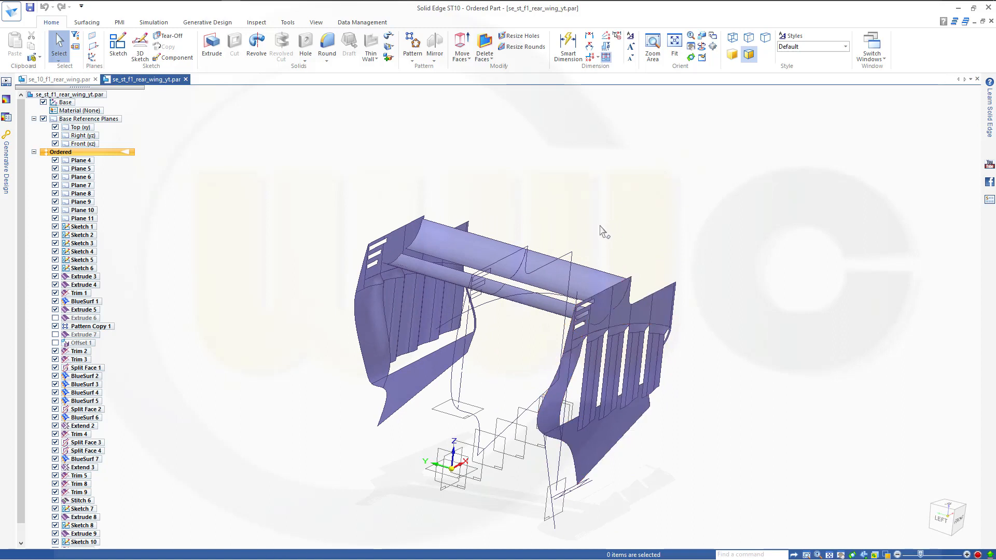
{"action": "mouse_move", "coordinate": [598, 232]}
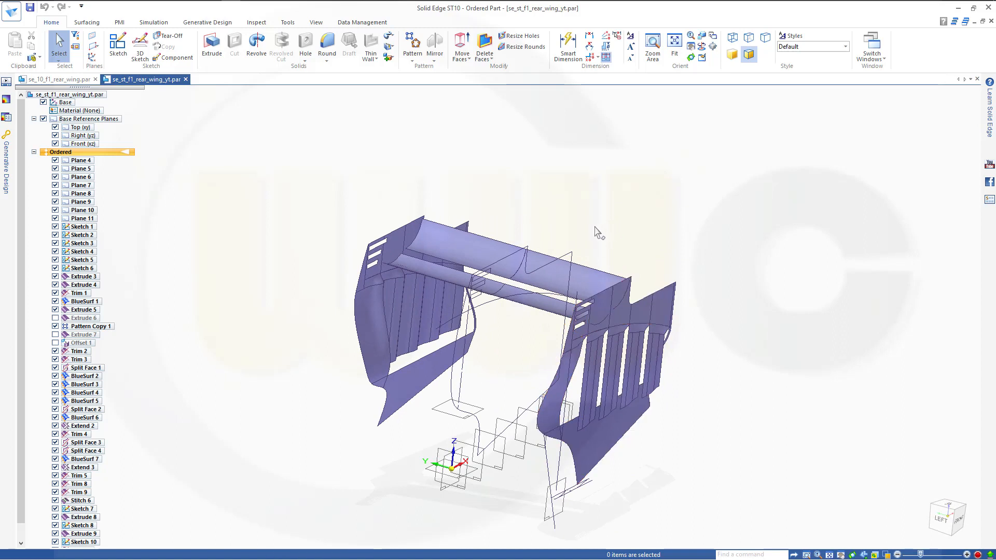
{"action": "mouse_move", "coordinate": [590, 235]}
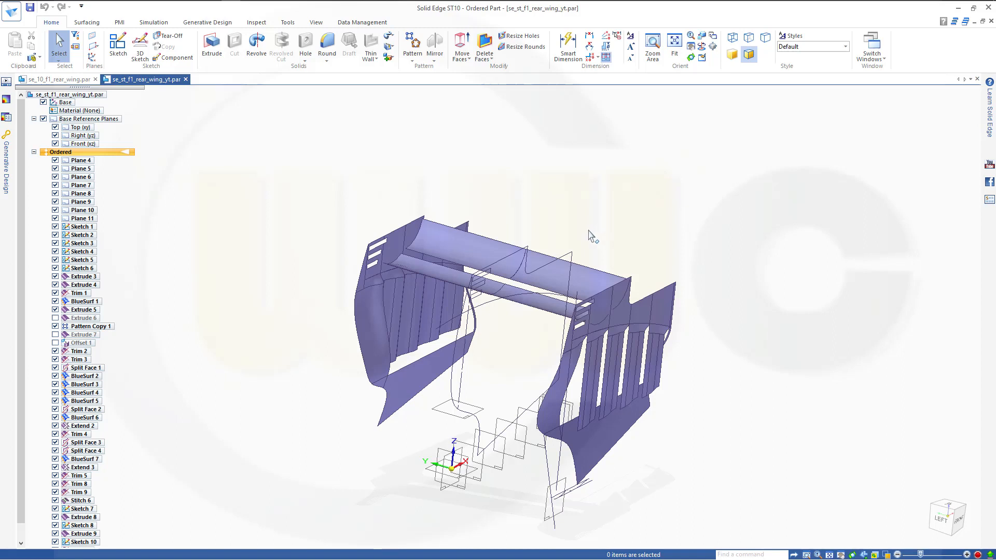
{"action": "mouse_move", "coordinate": [589, 248]}
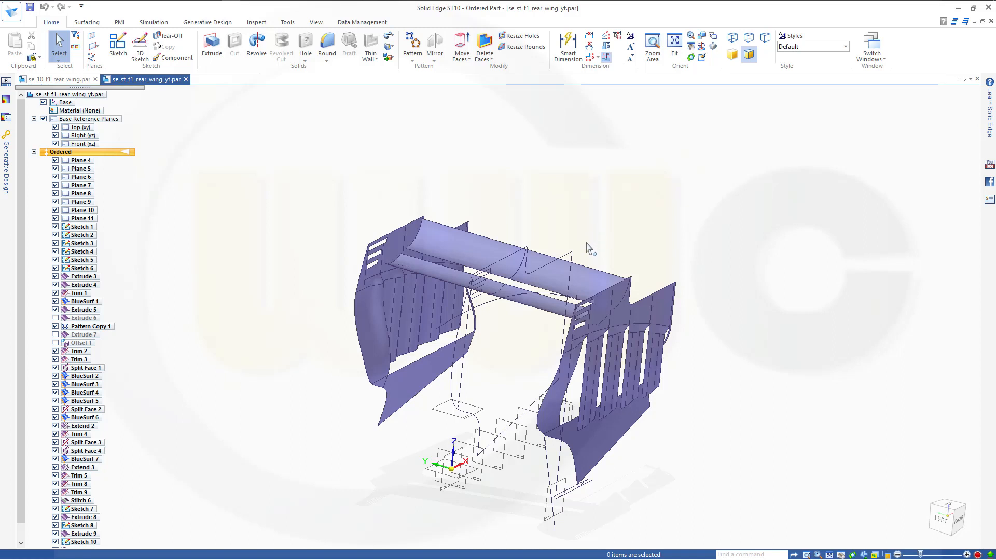